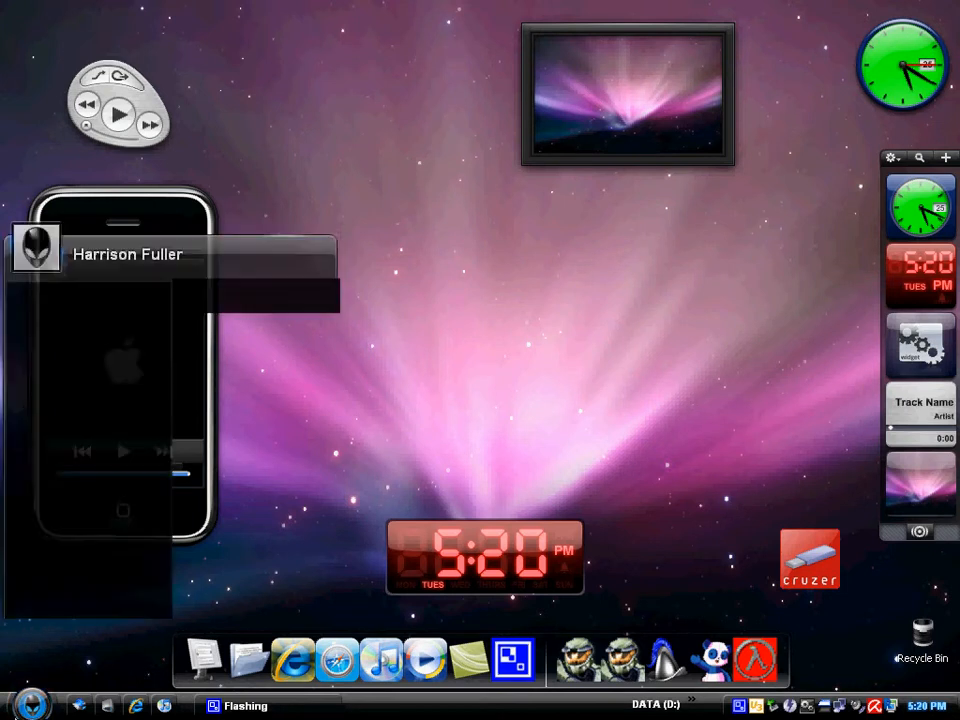
Run regedit from the Start > Run dialog to launch Registry Editor.
click(24, 704)
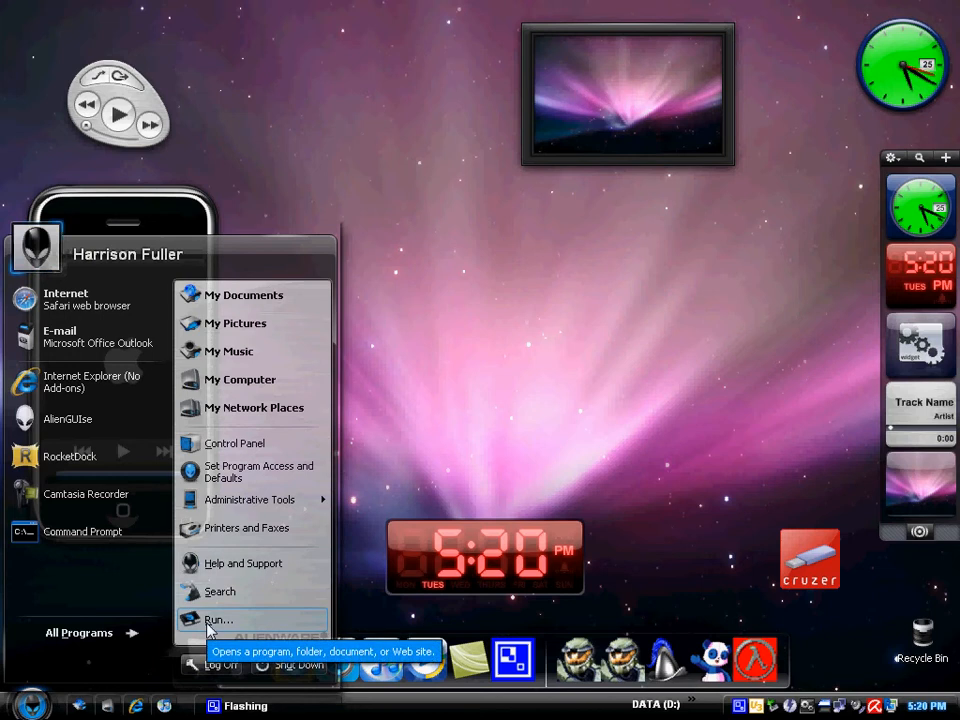
click(218, 620)
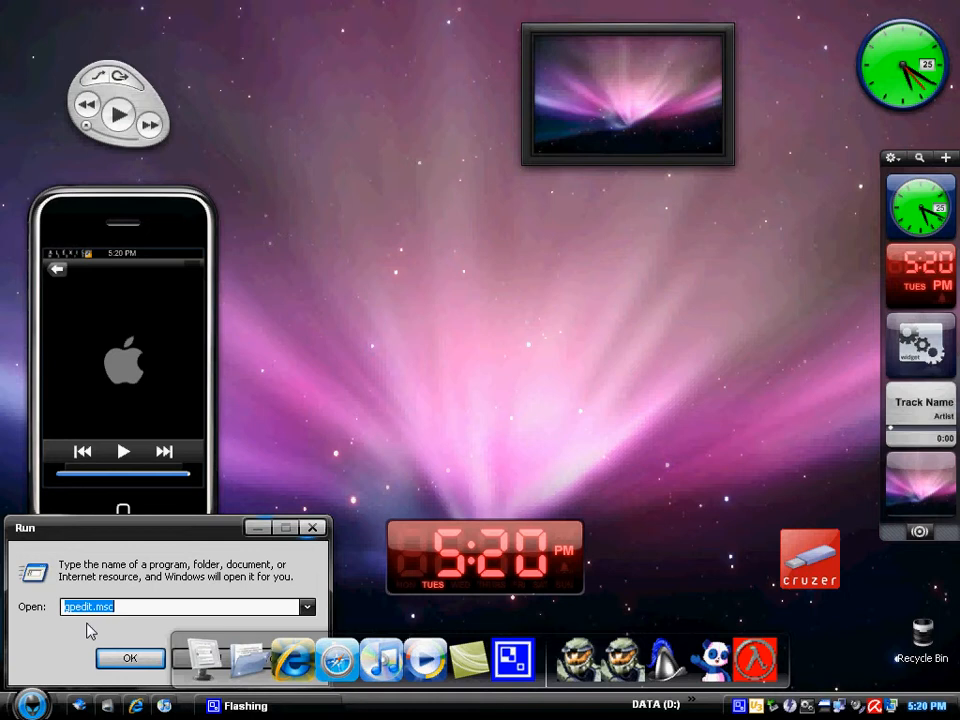
click(24, 704)
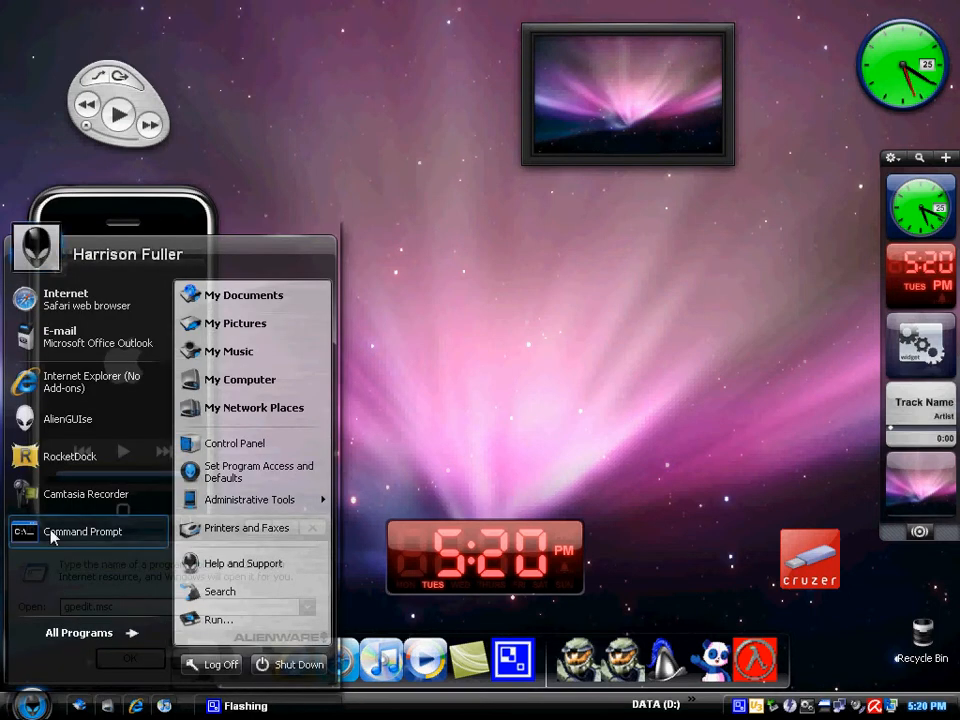
mouse_move(28, 696)
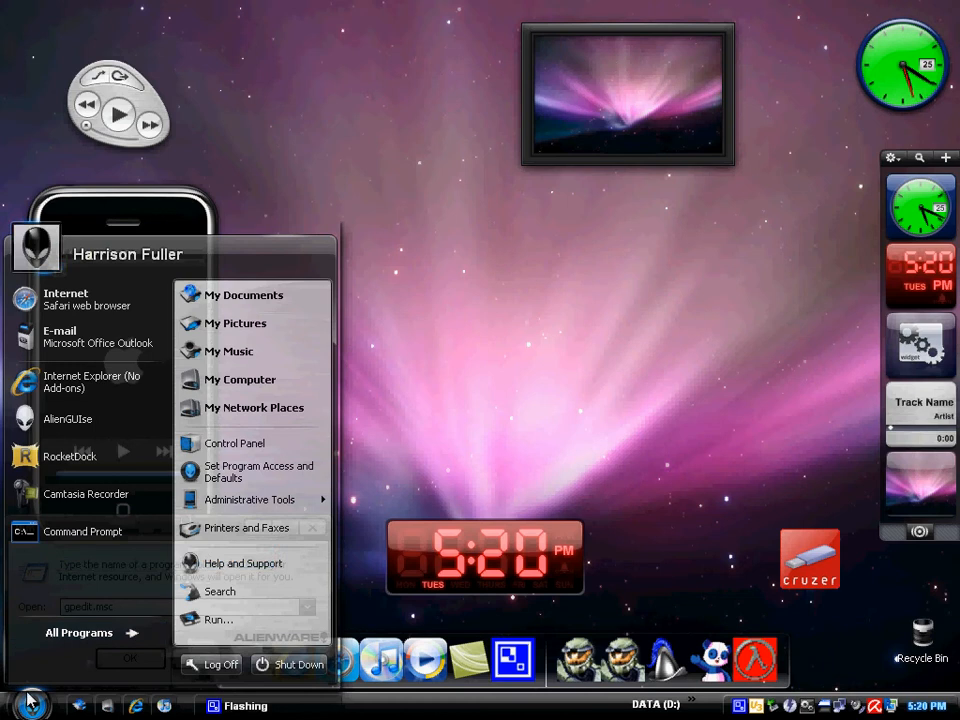
click(218, 620)
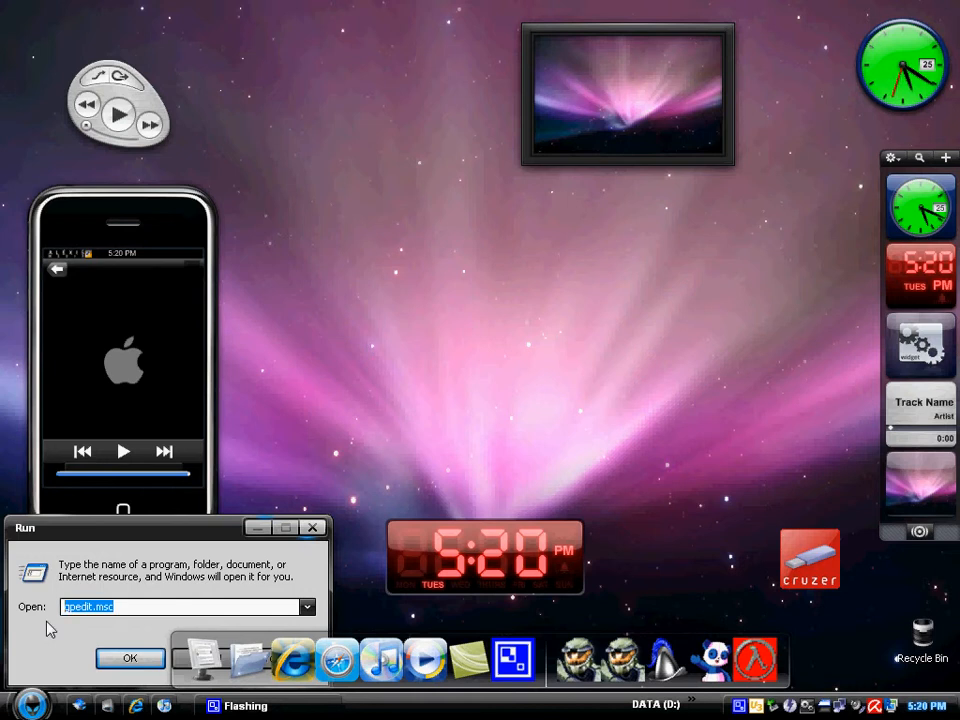
text(regedit)
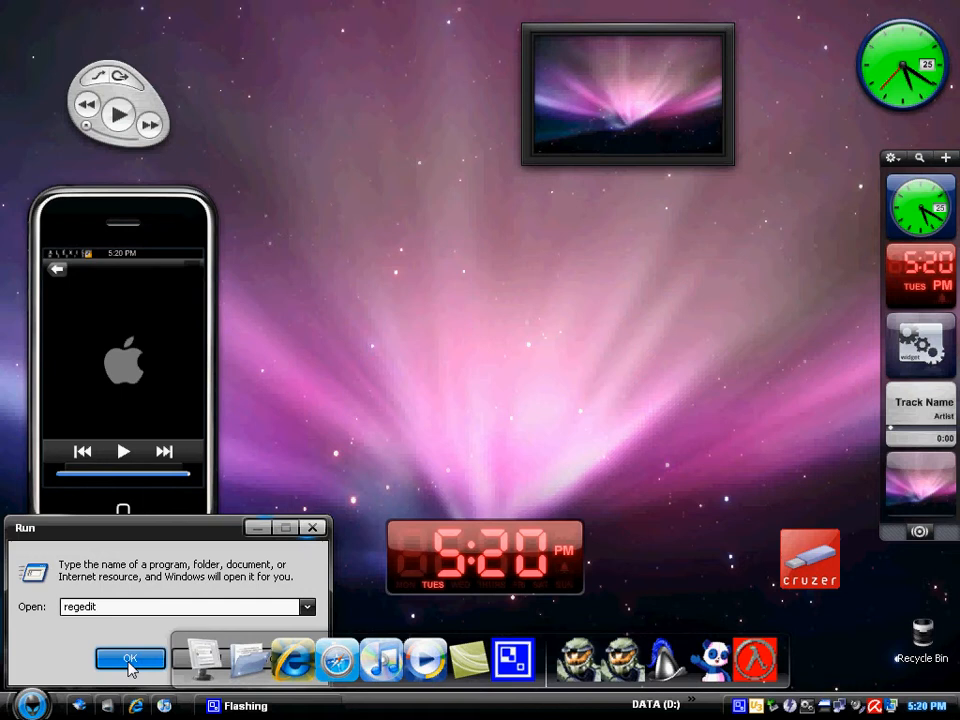
click(128, 660)
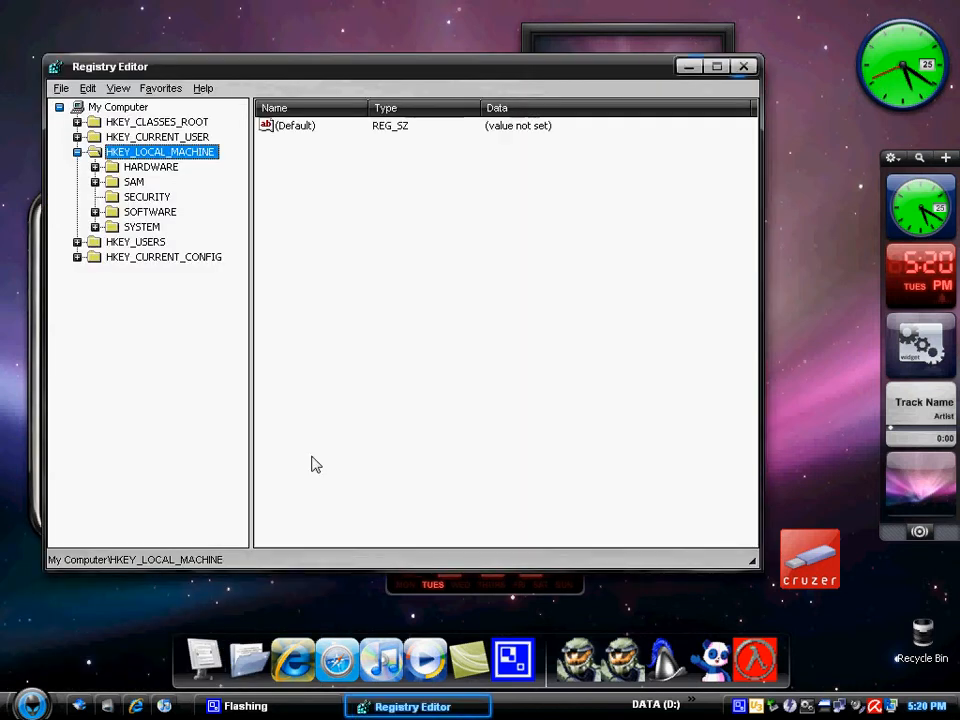
mouse_move(166, 396)
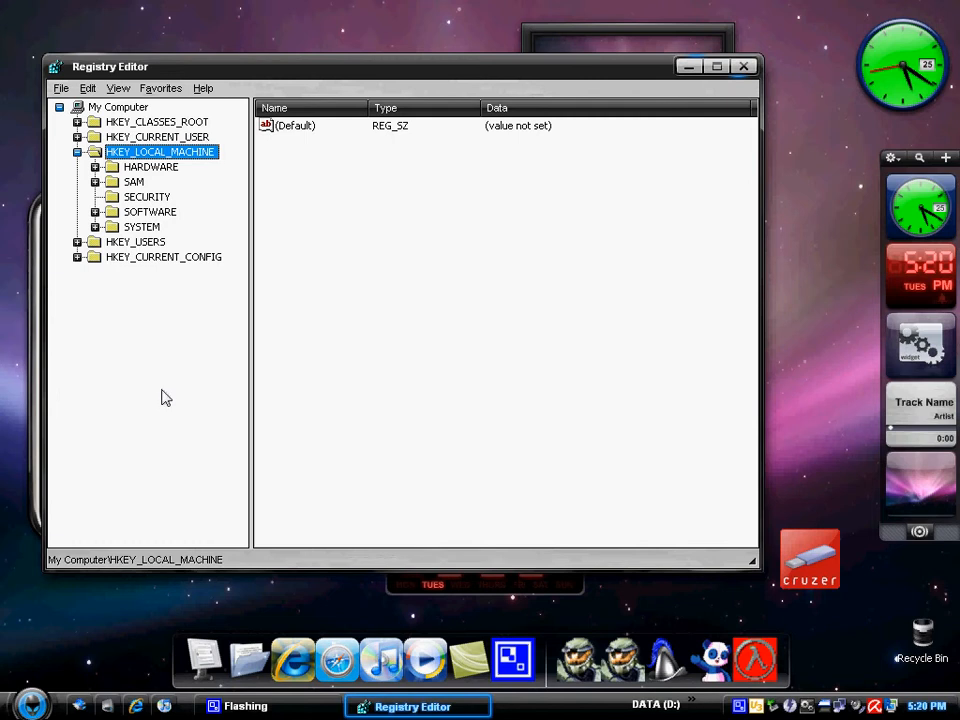
mouse_move(186, 306)
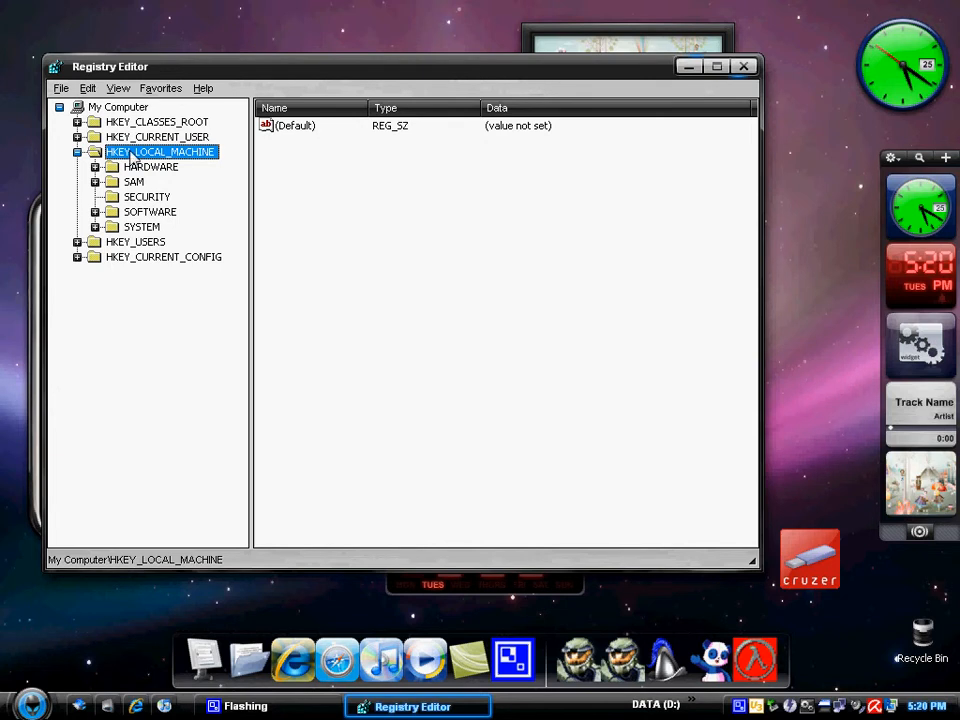
mouse_move(196, 152)
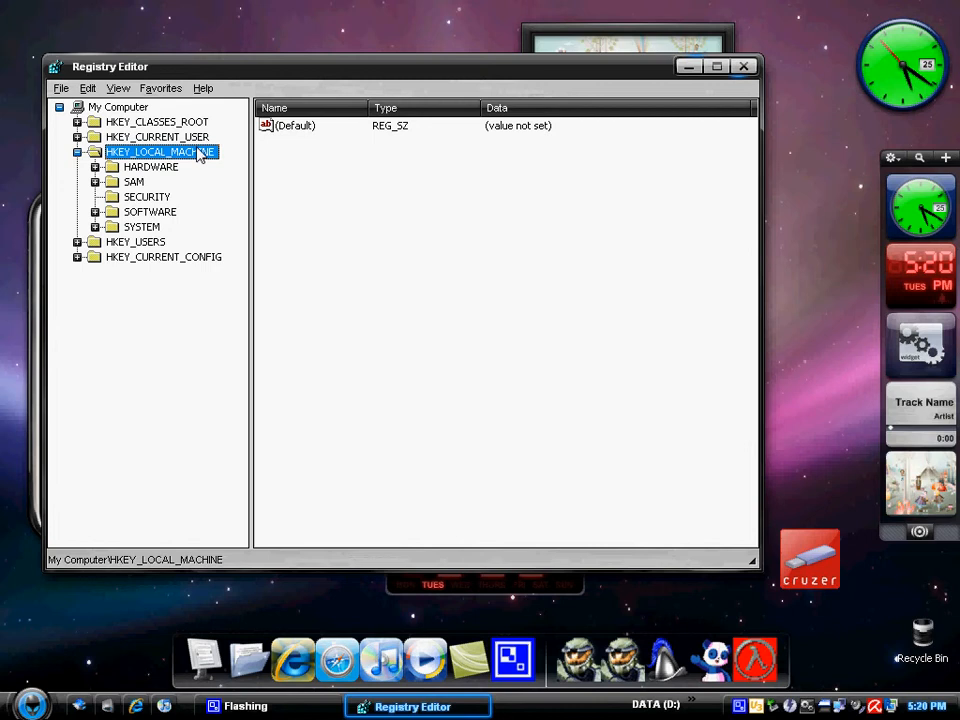
mouse_move(192, 160)
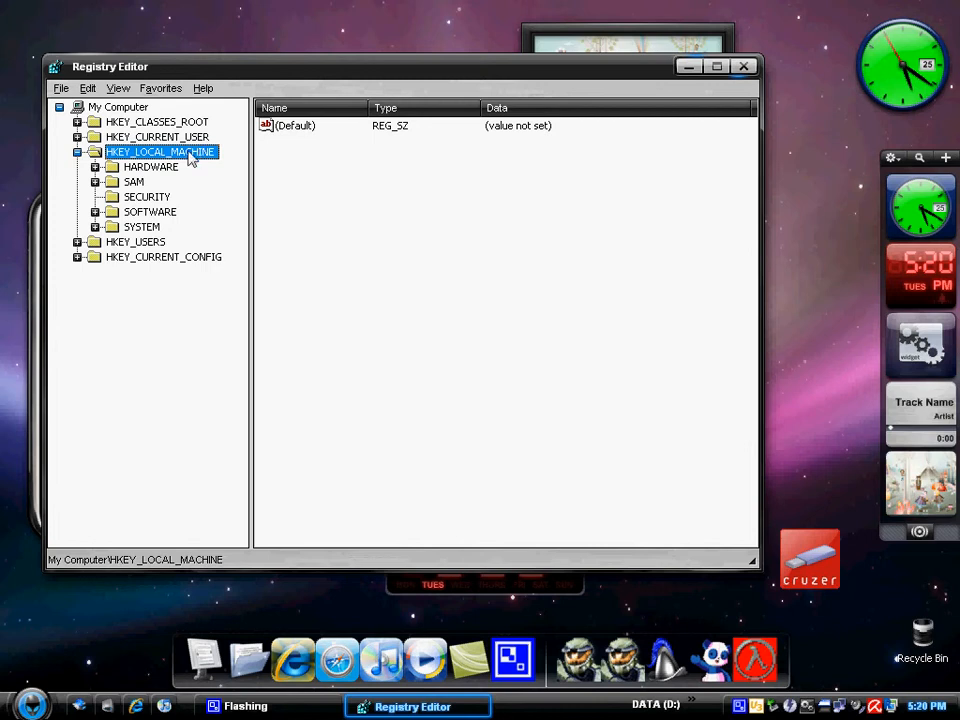
mouse_move(136, 234)
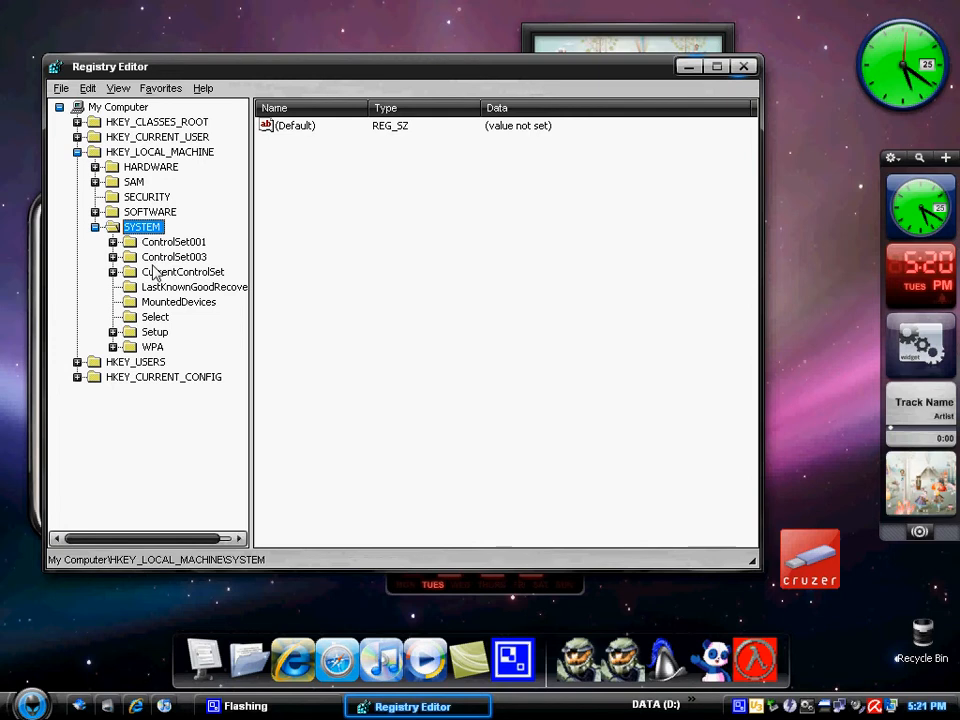
Select the Control key under CurrentControlSet and scroll through its values.
click(112, 272)
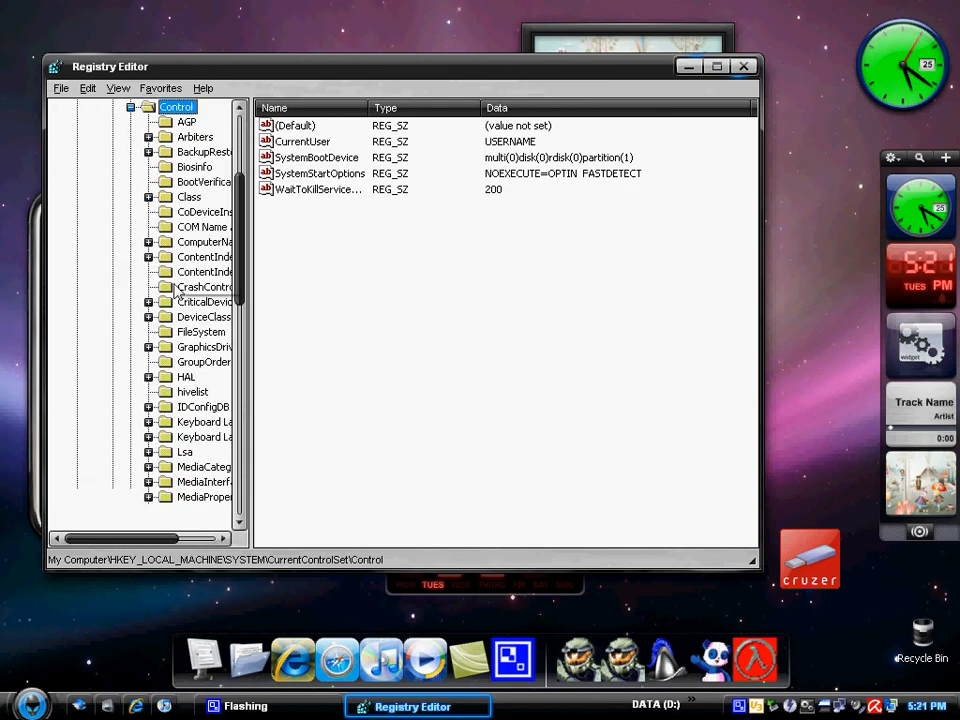
scroll(down, 3)
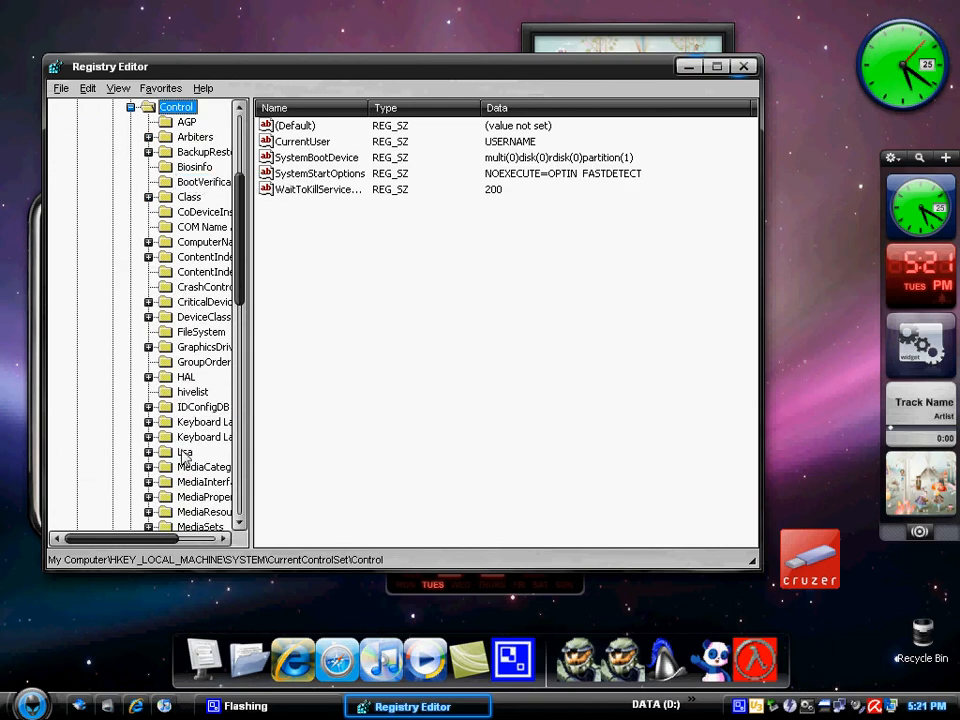
mouse_move(340, 290)
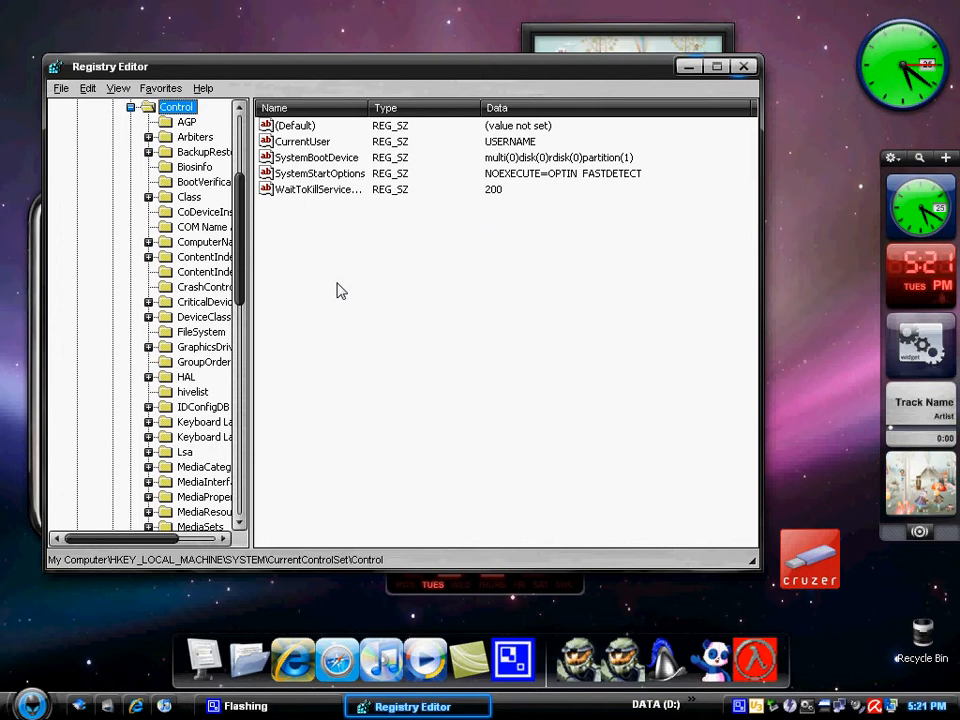
mouse_move(252, 192)
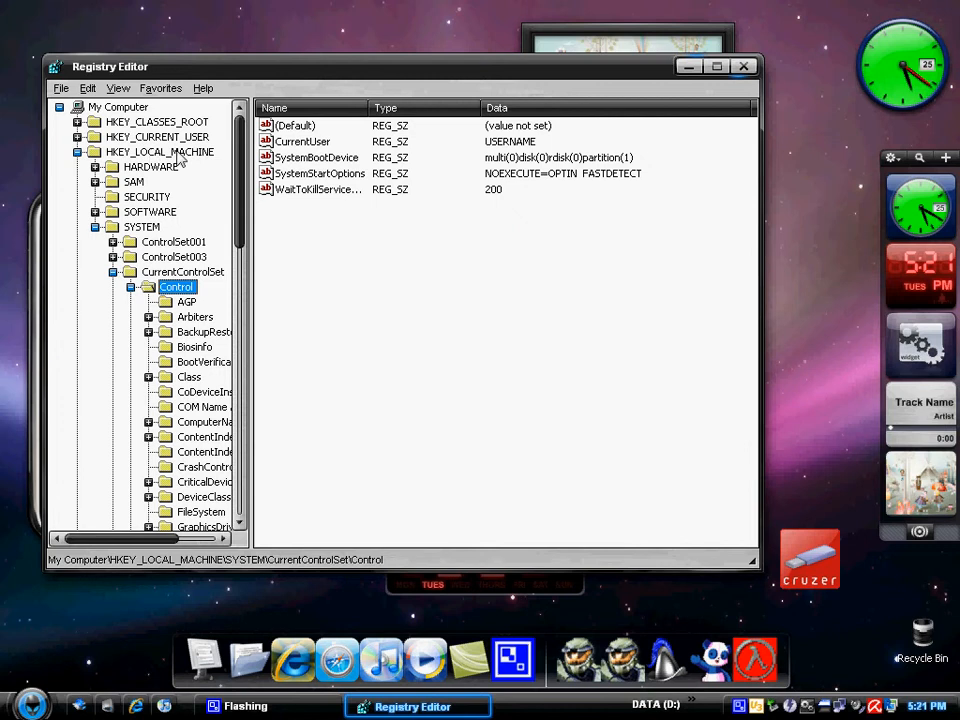
mouse_move(148, 232)
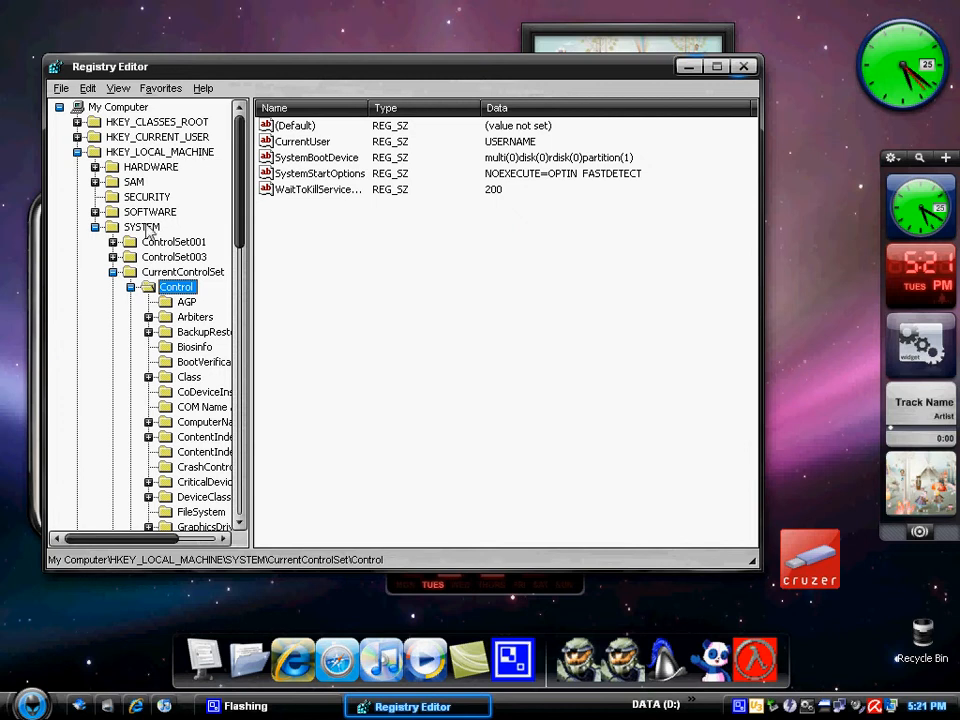
mouse_move(176, 292)
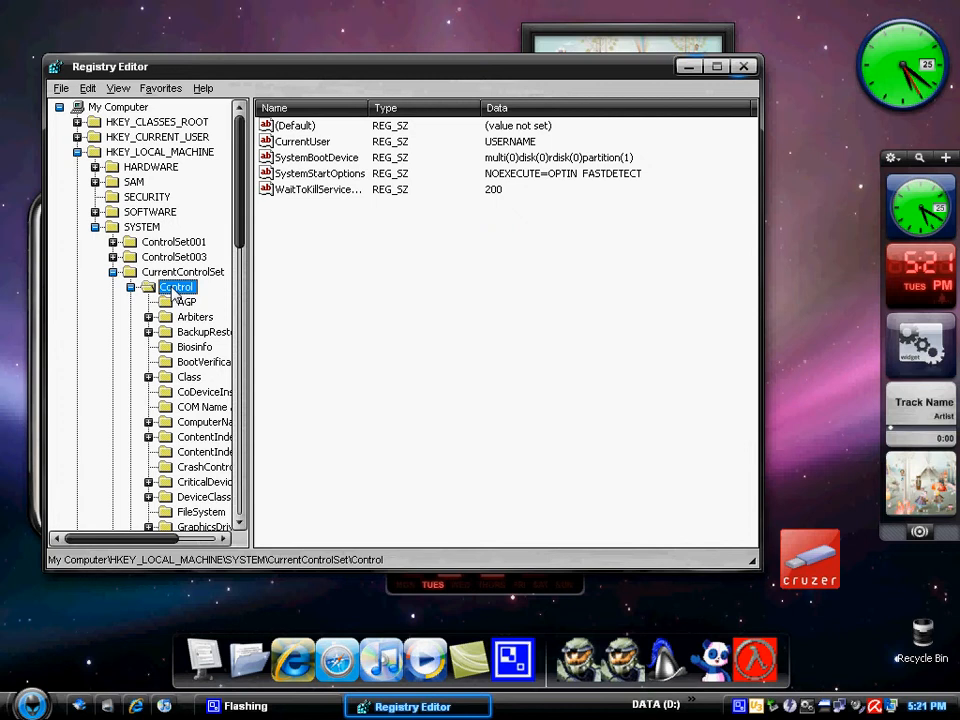
mouse_move(328, 124)
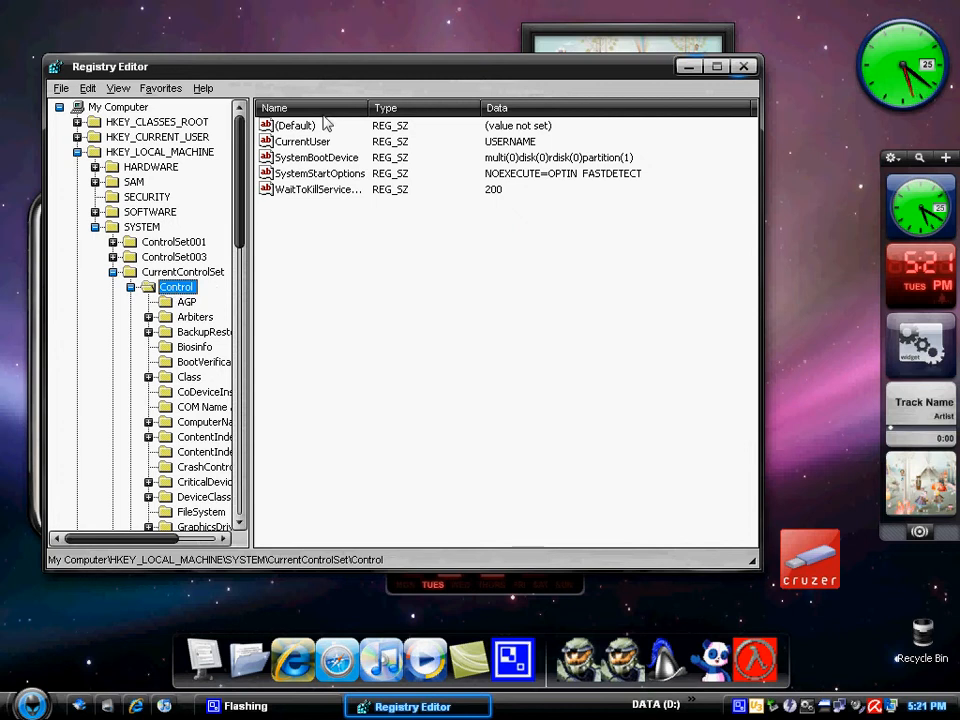
click(316, 188)
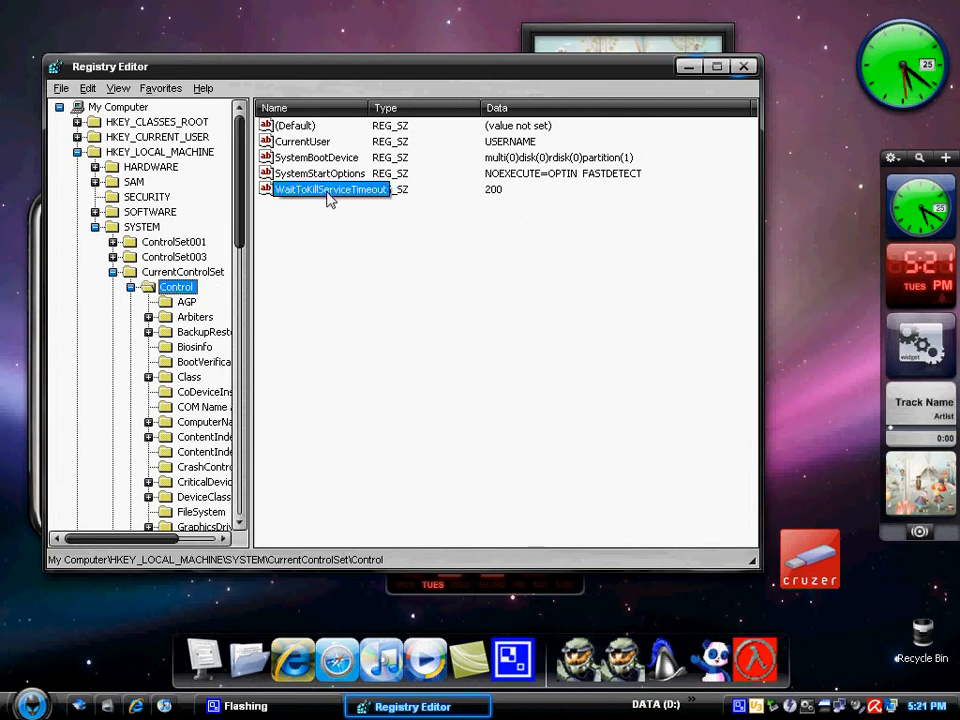
double_click(330, 188)
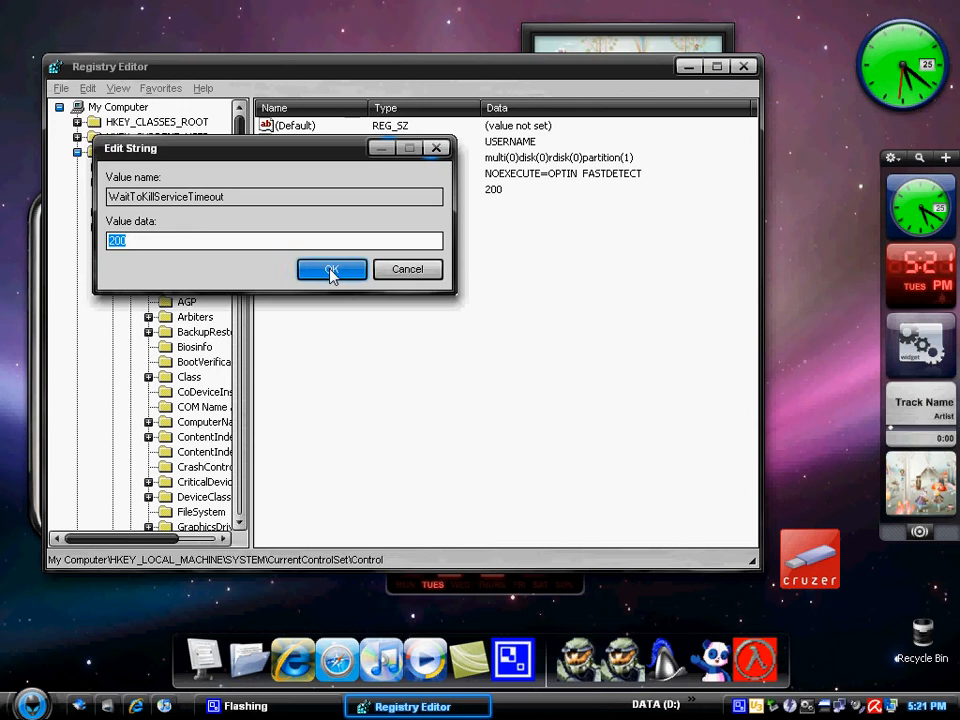
mouse_move(158, 234)
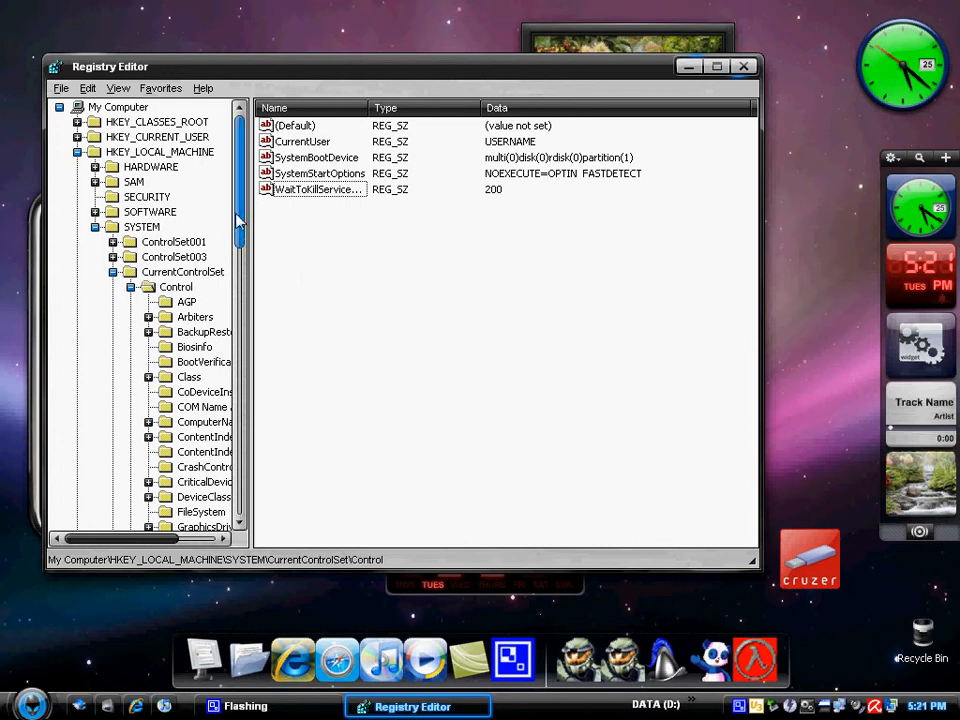
Scroll up and down through the Control key's value list.
scroll(down, 3)
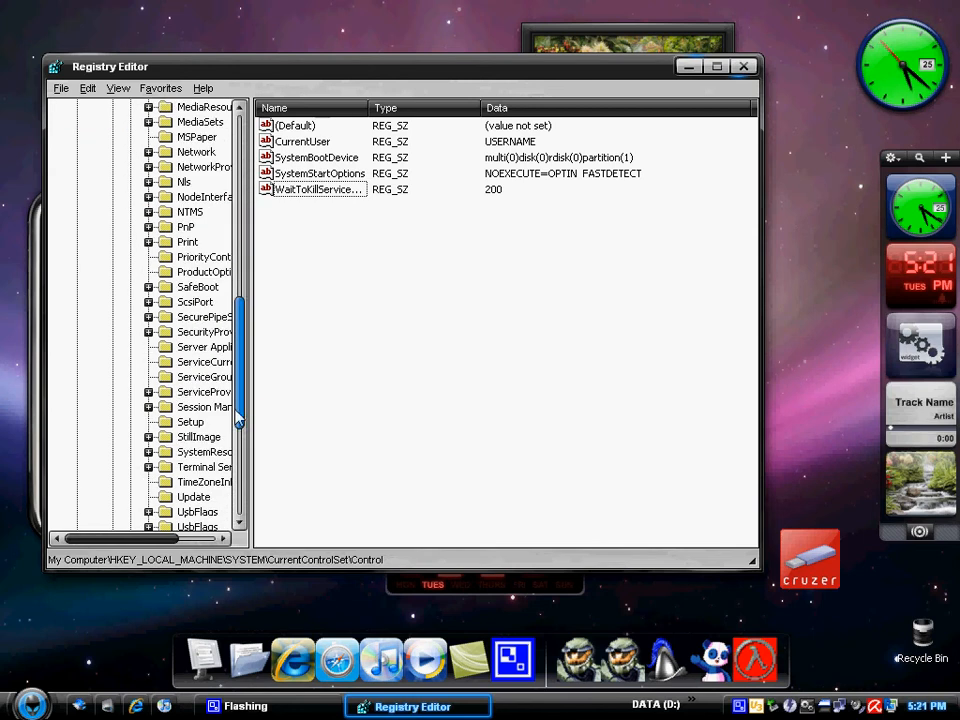
scroll(down, 3)
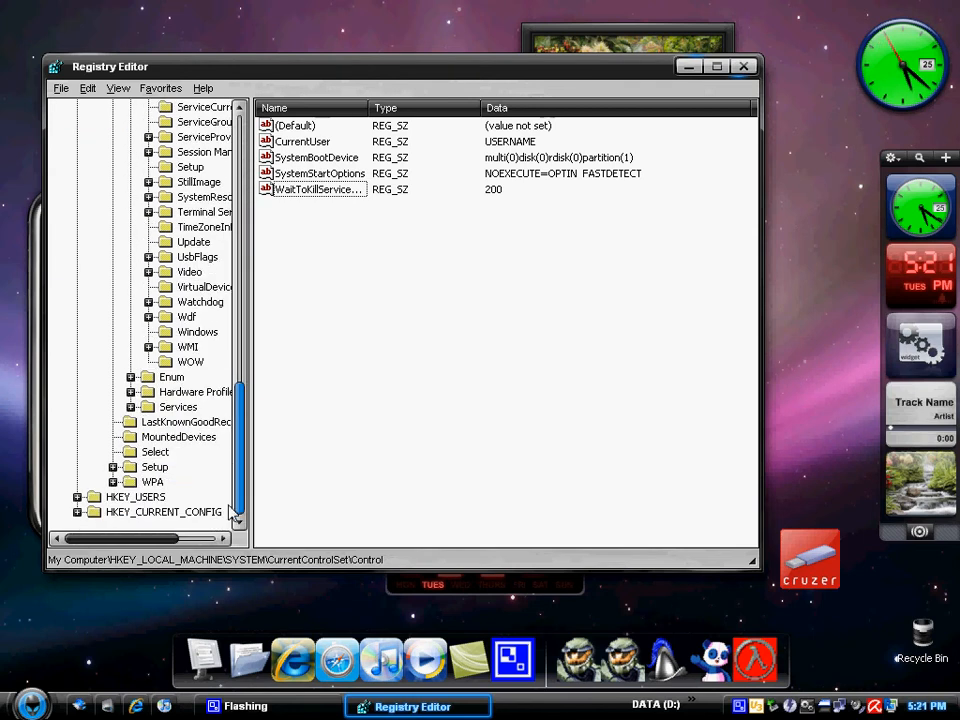
scroll(up, 3)
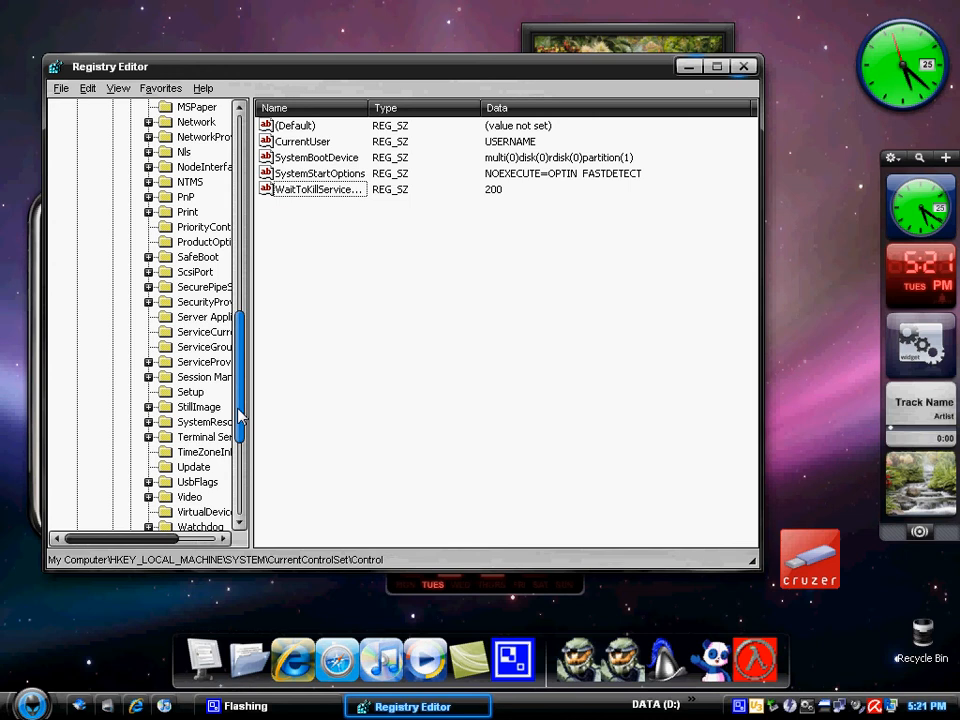
scroll(up, 3)
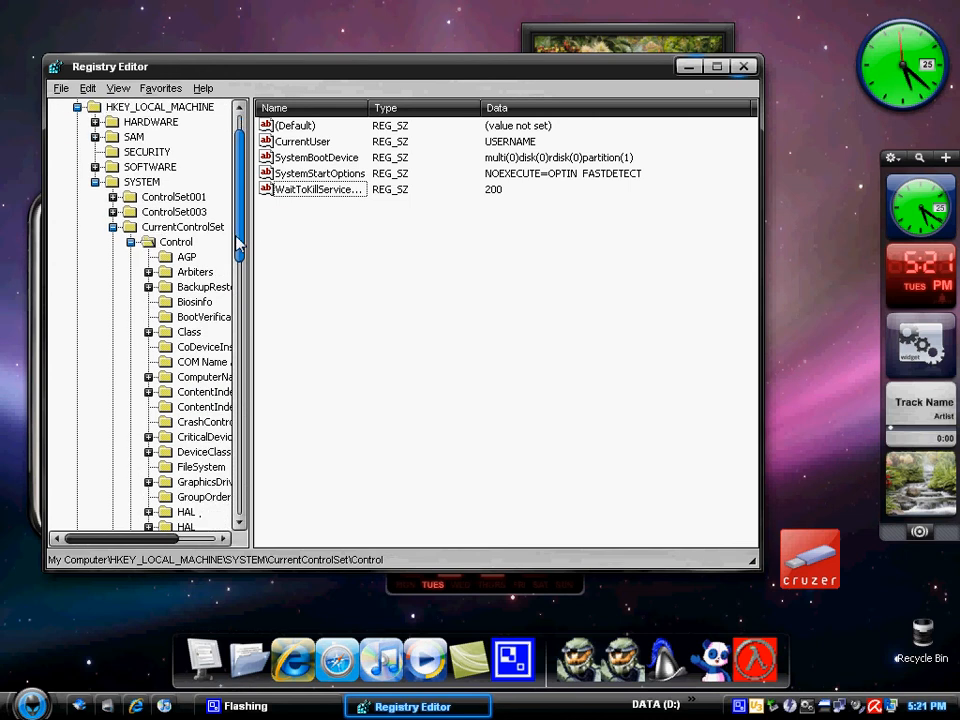
scroll(down, 3)
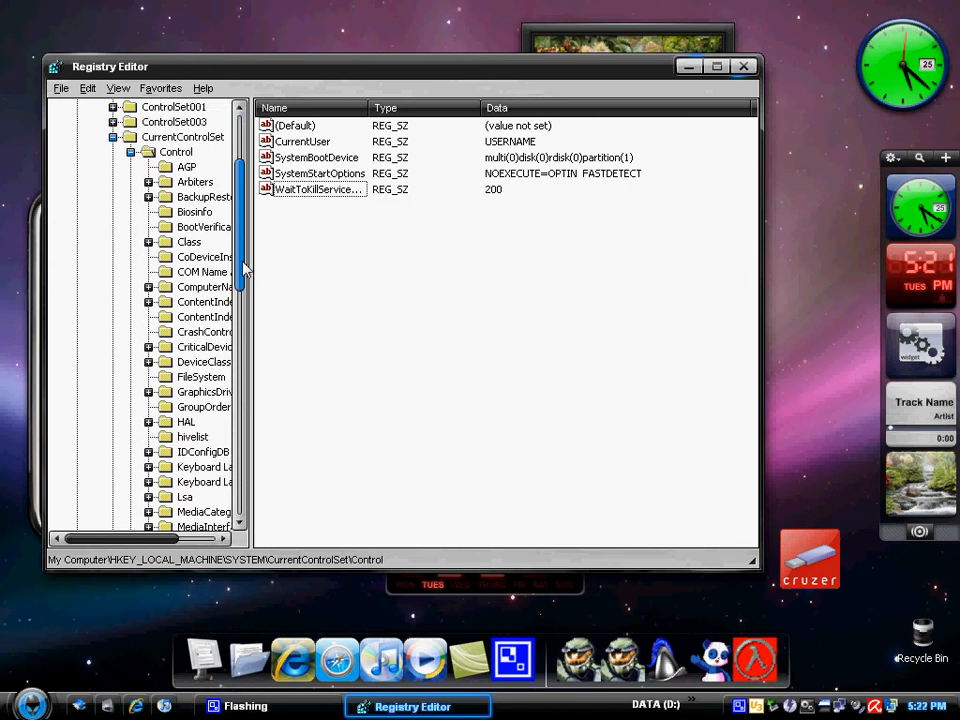
scroll(up, 3)
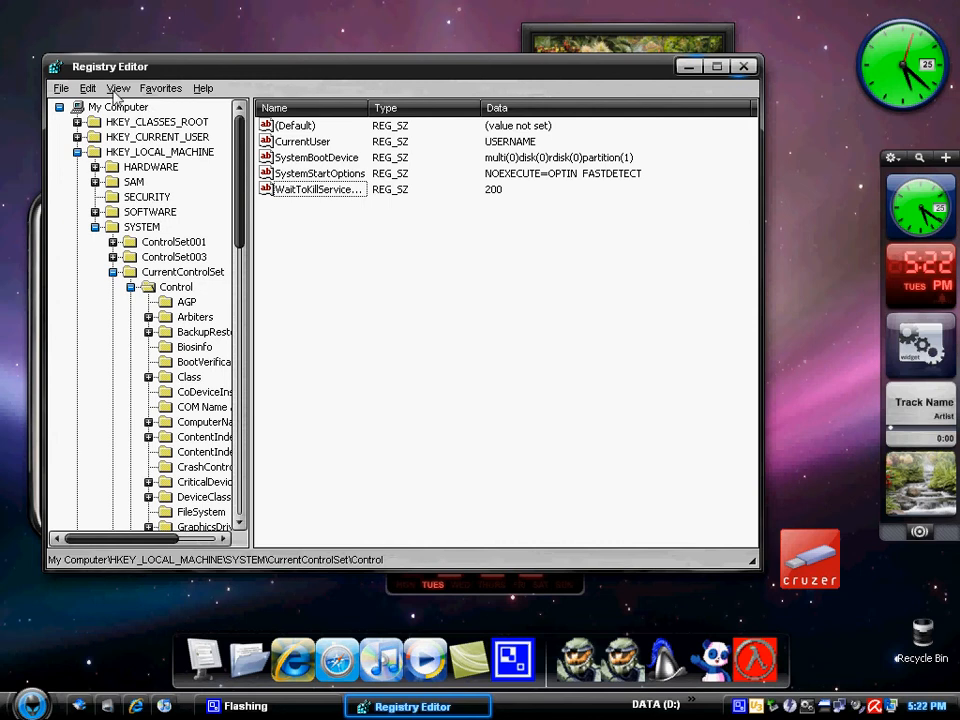
Collapse and re-expand HKEY_LOCAL_MACHINE, then reselect SYSTEM > CurrentControlSet > Control.
click(160, 152)
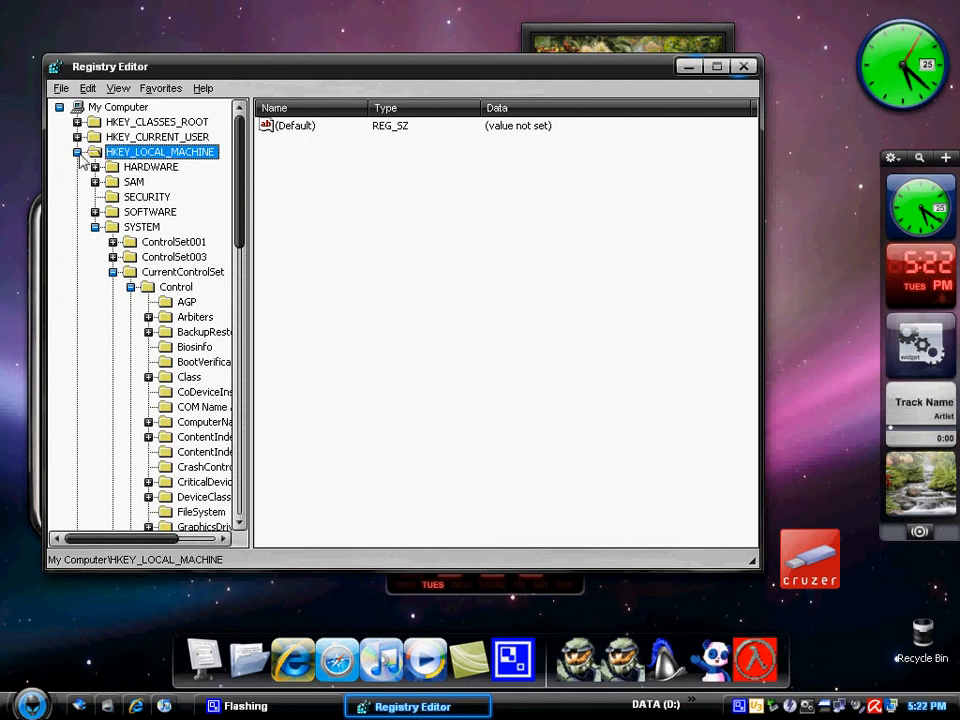
click(78, 152)
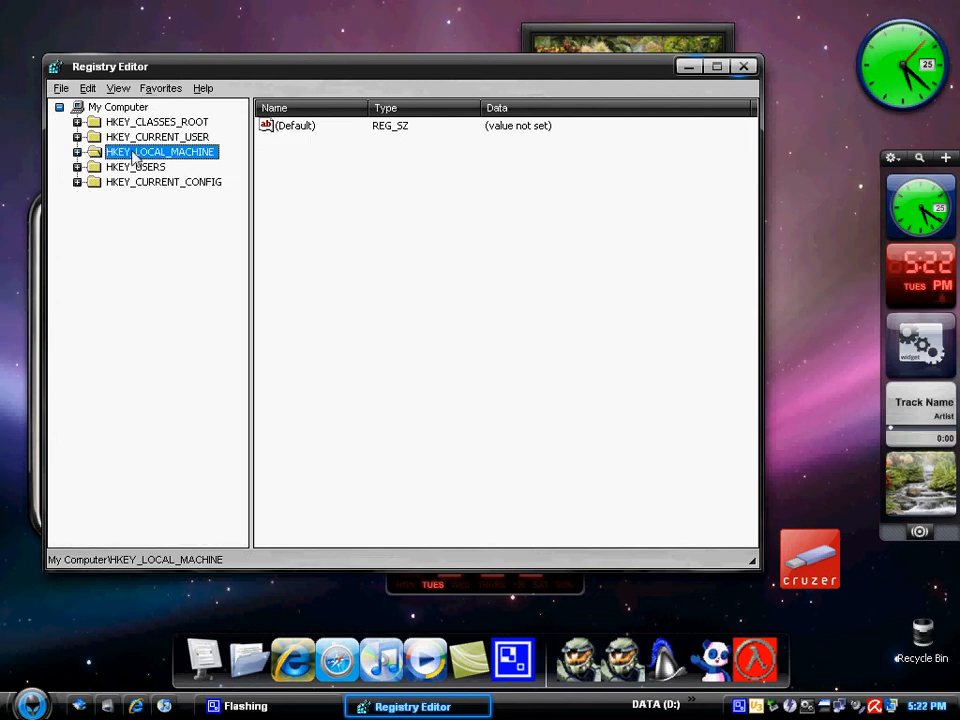
click(78, 152)
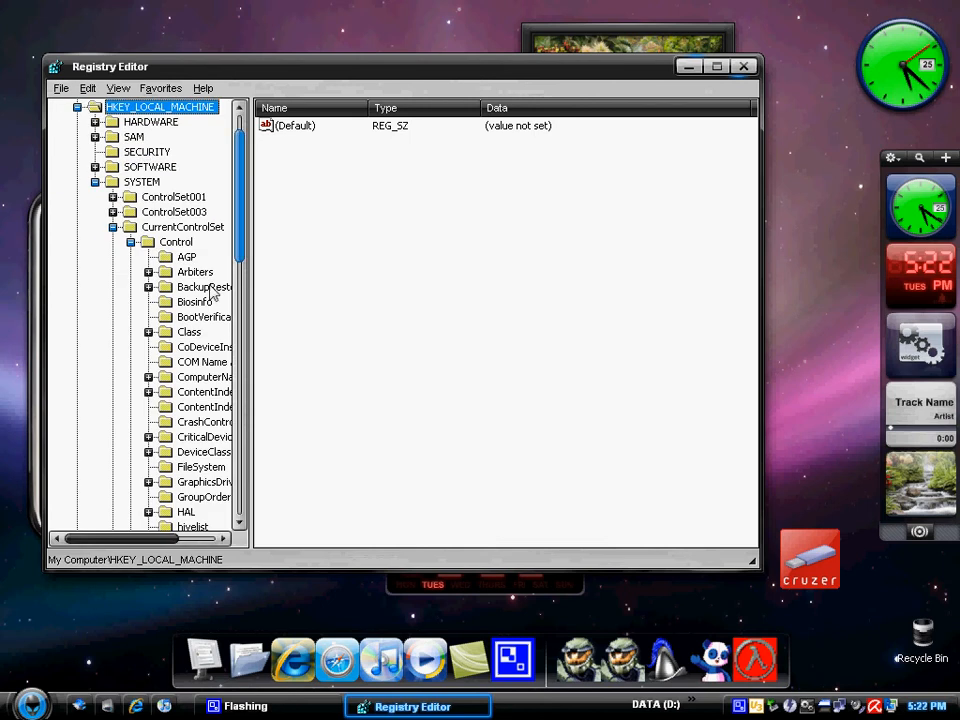
click(144, 180)
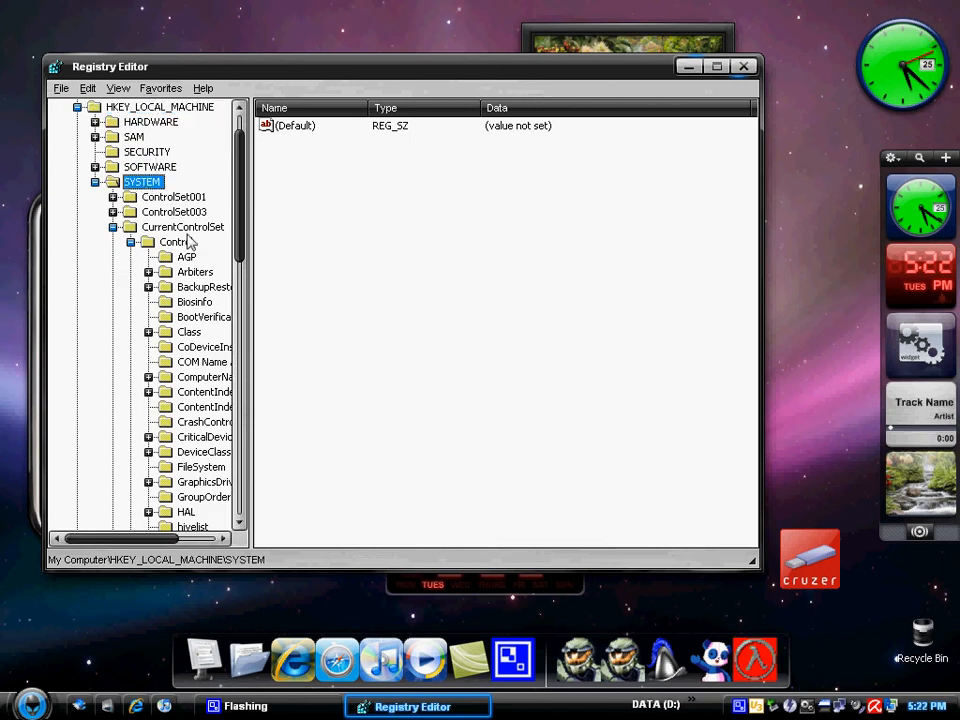
click(176, 240)
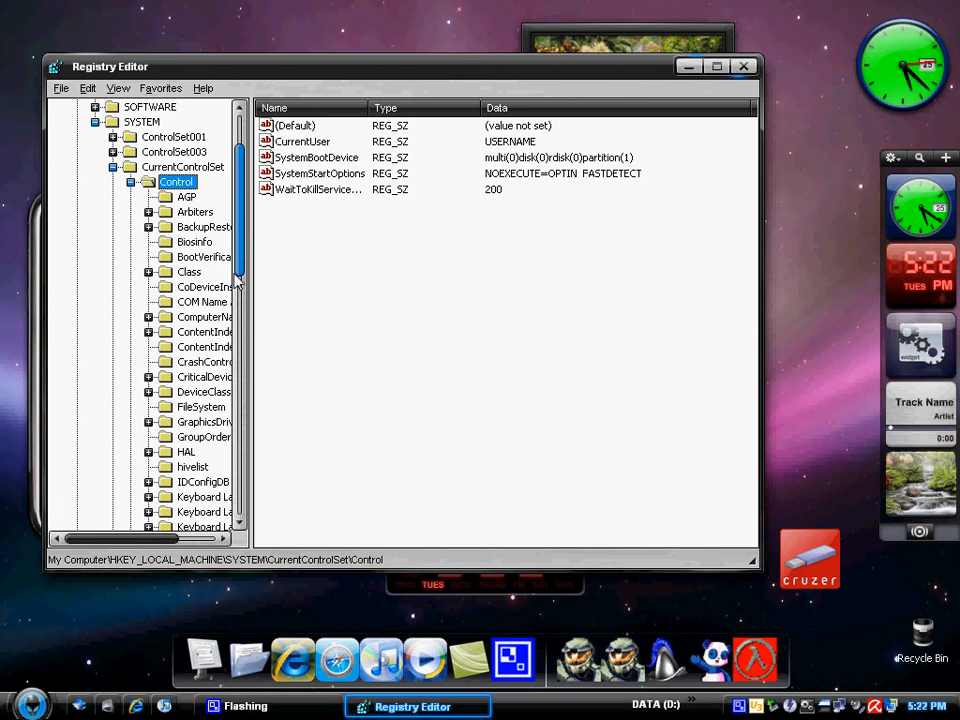
click(208, 226)
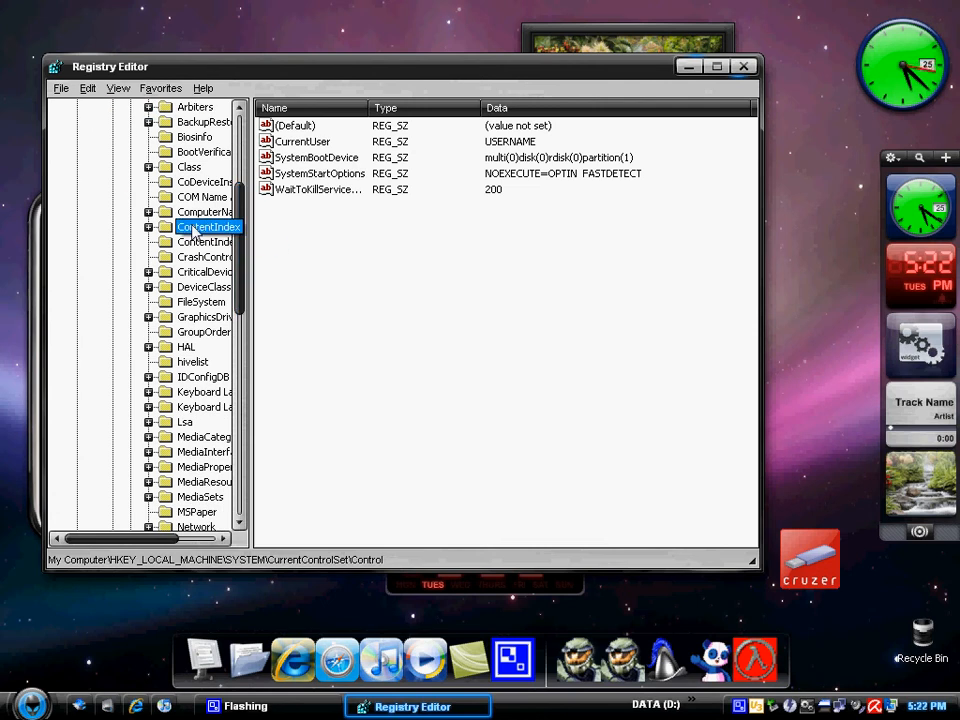
Select the ContentIndex key and scroll its values down to StartupDelay.
click(208, 228)
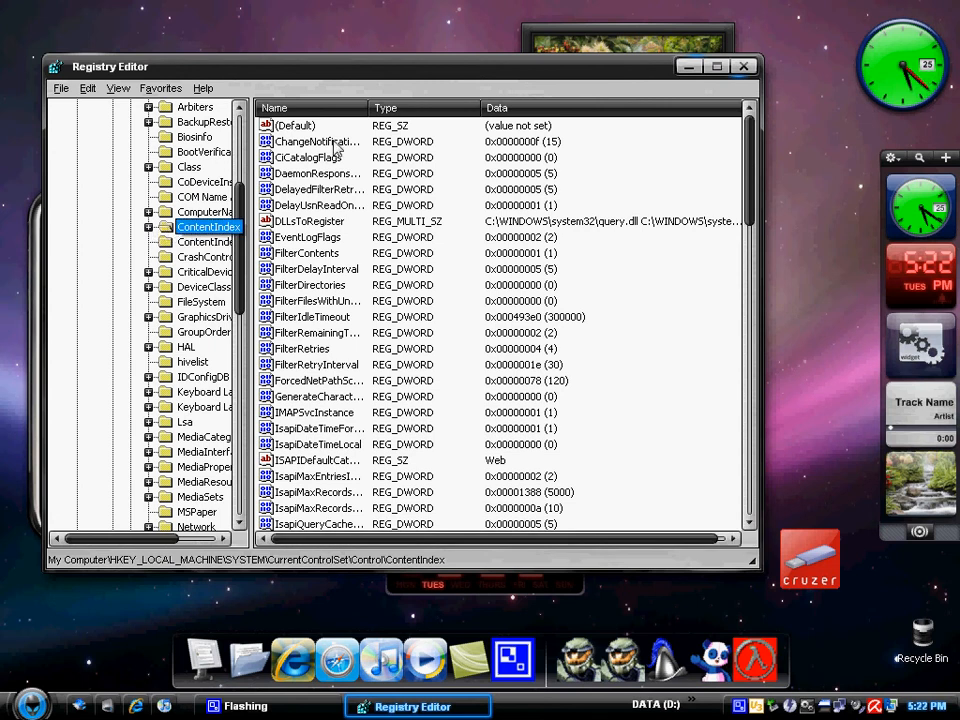
mouse_move(568, 240)
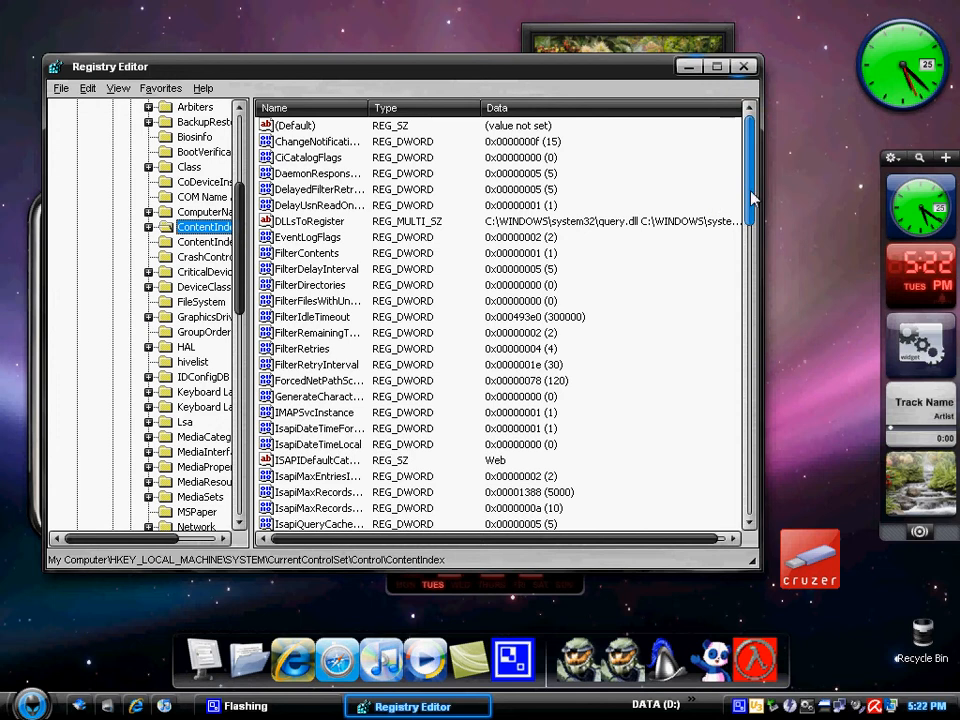
scroll(down, 3)
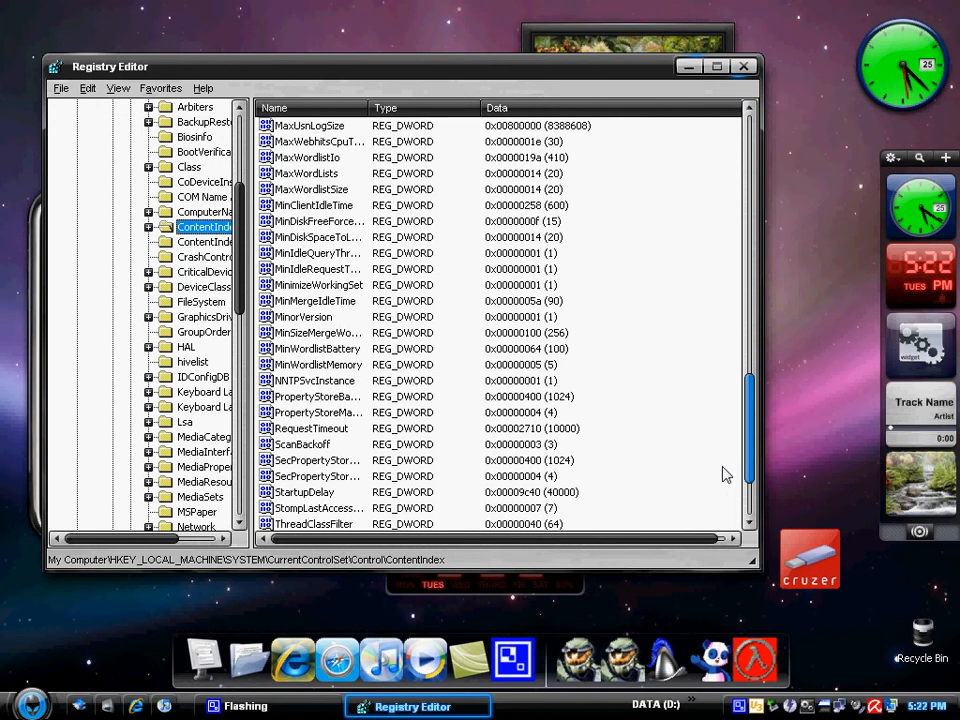
scroll(down, 3)
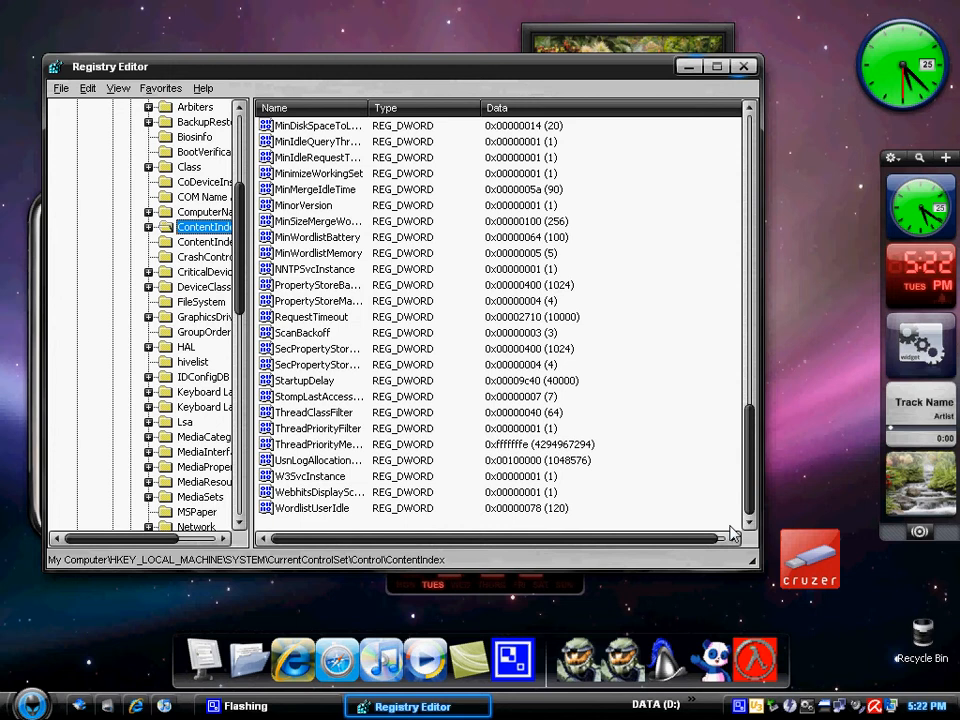
mouse_move(316, 384)
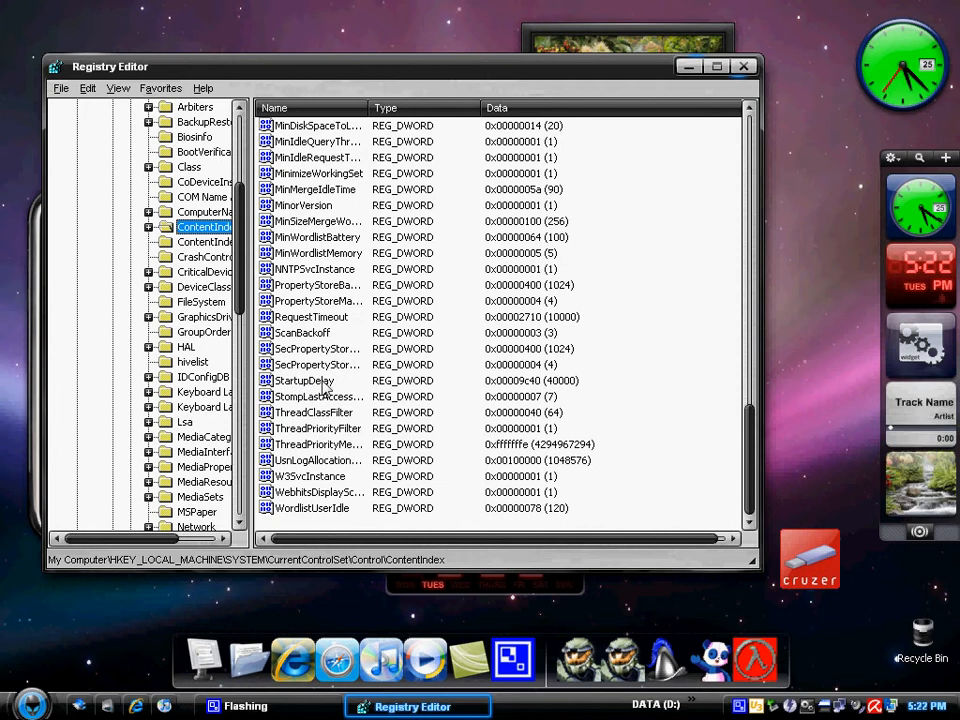
Edit StartupDelay in Decimal base, keeping 40000, and confirm.
double_click(312, 380)
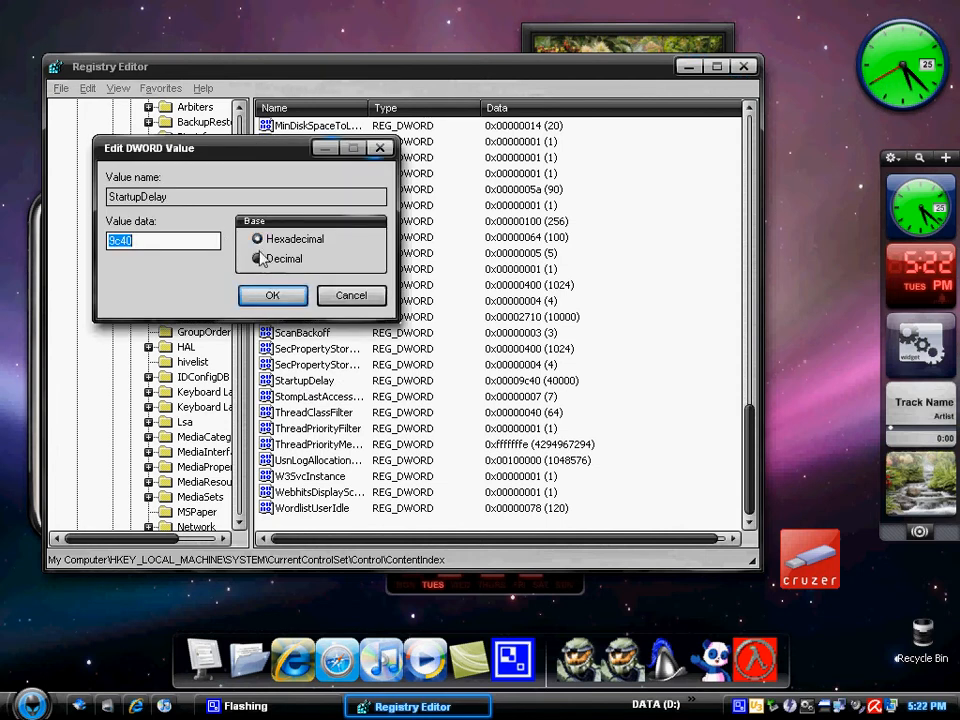
click(258, 258)
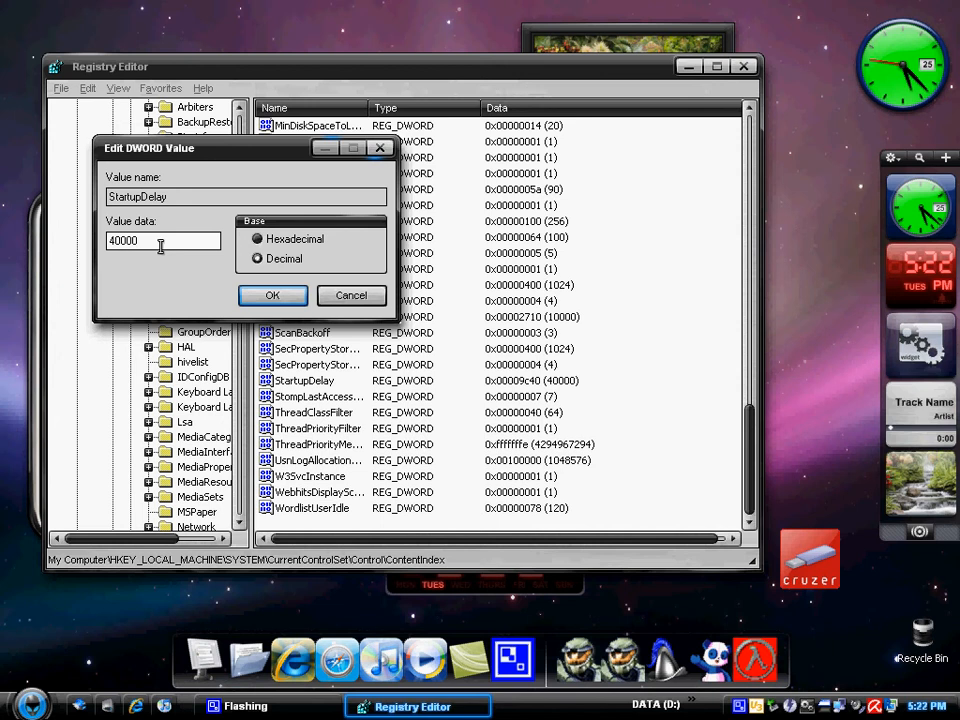
click(272, 296)
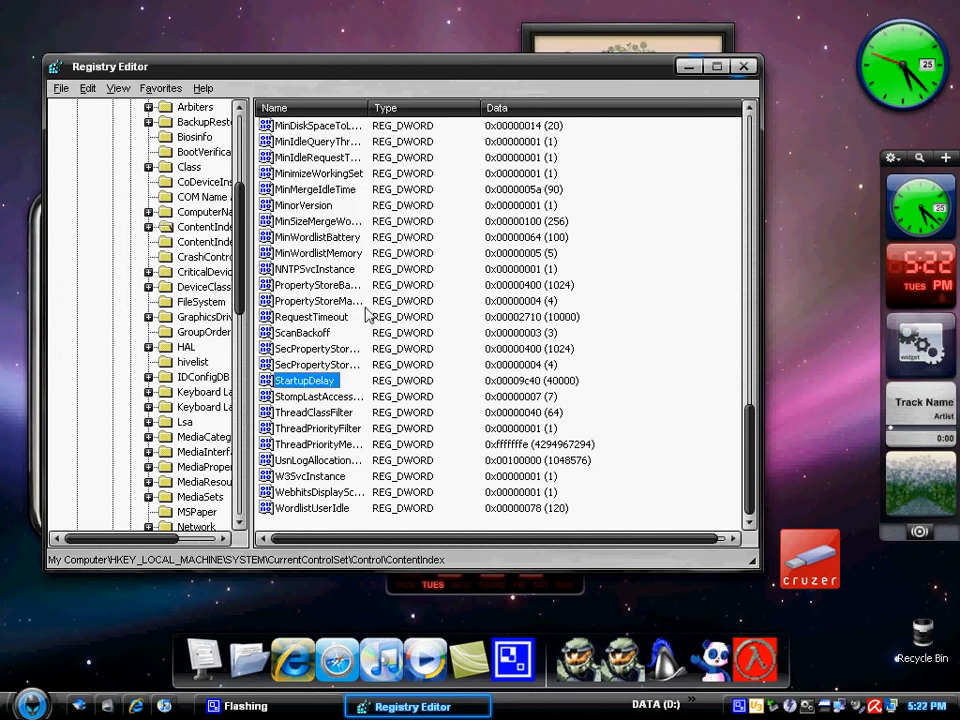
mouse_move(484, 324)
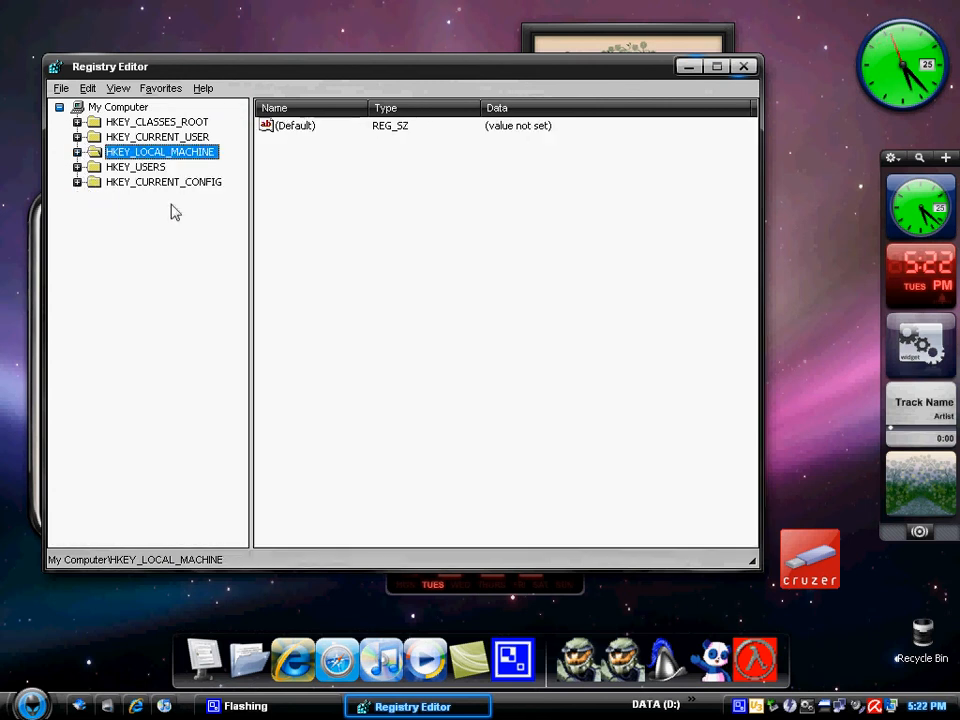
Collapse the tree back to HKEY_LOCAL_MACHINE before closing Registry Editor.
click(76, 152)
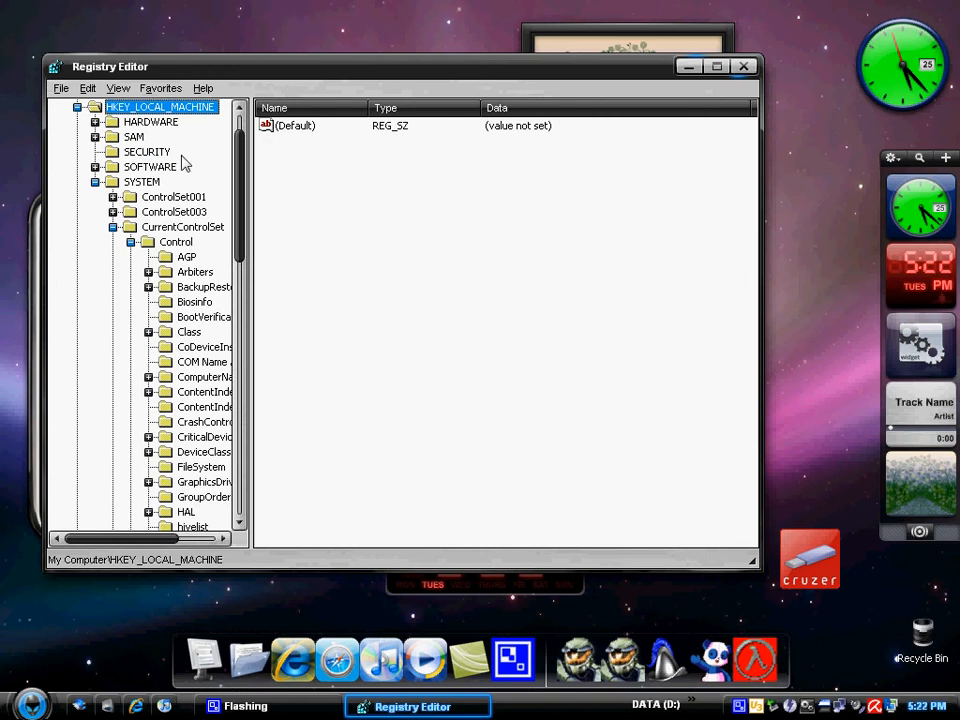
mouse_move(200, 244)
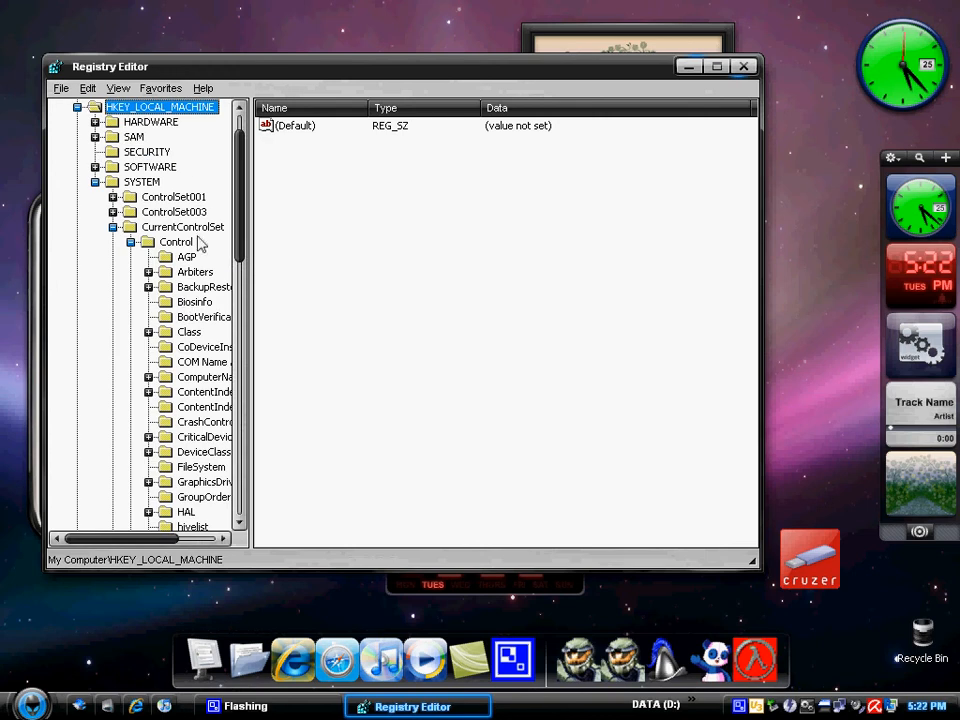
mouse_move(218, 228)
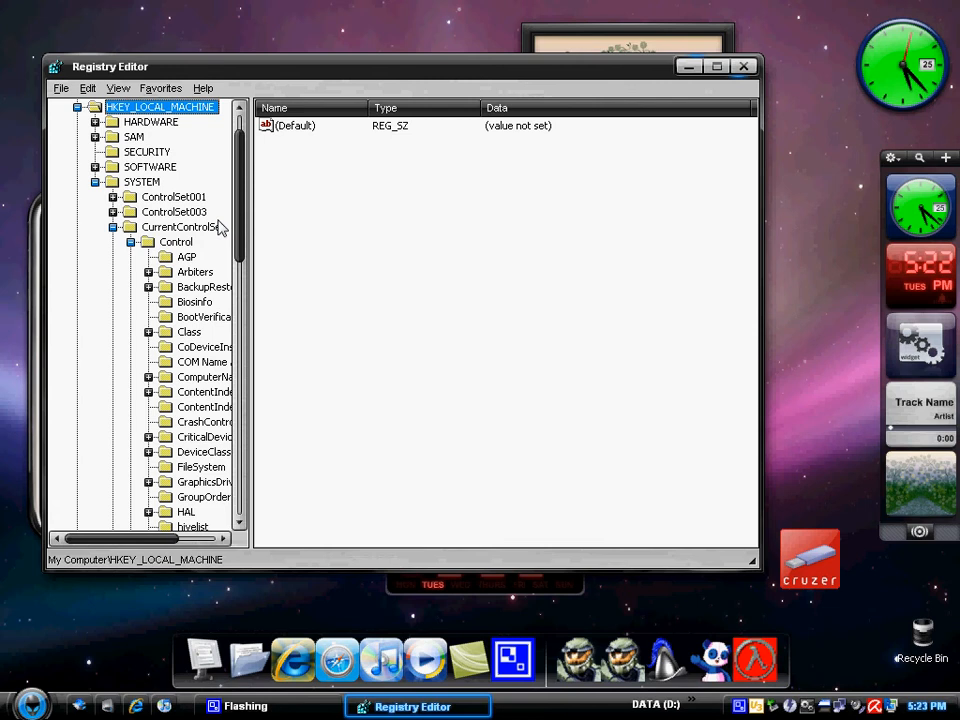
scroll(up, 3)
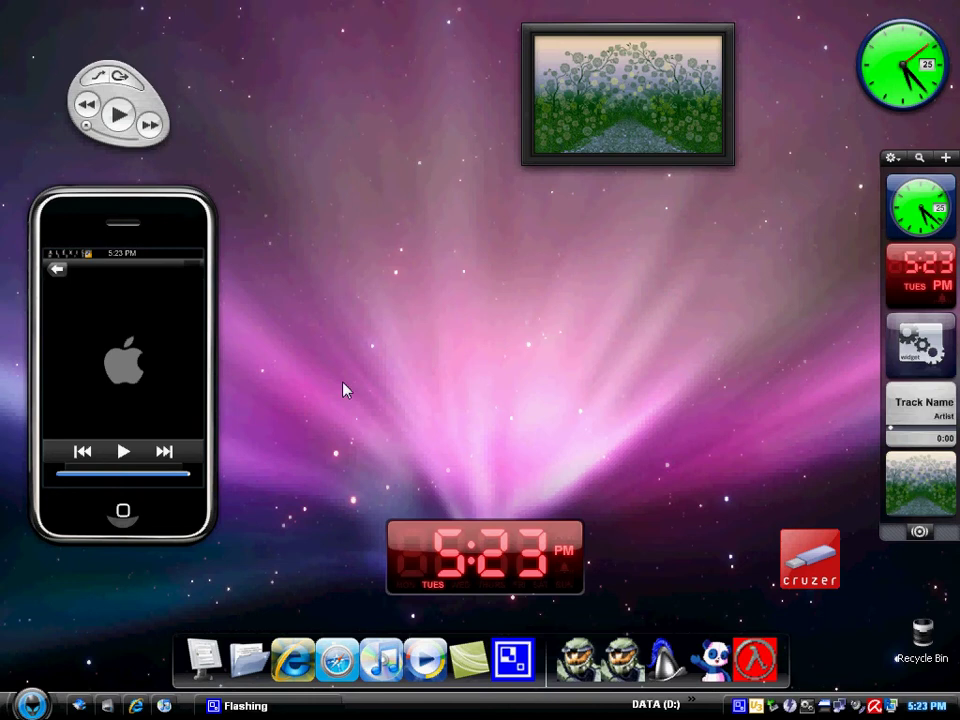
mouse_move(44, 696)
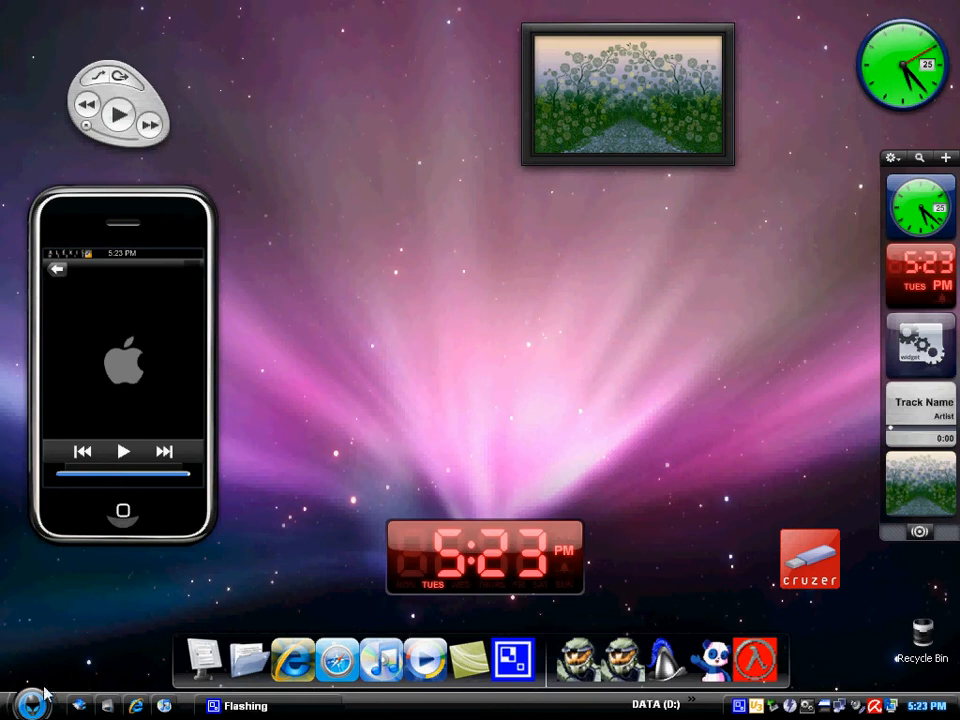
Run gpedit.msc from the Start > Run dialog to launch Group Policy.
click(30, 704)
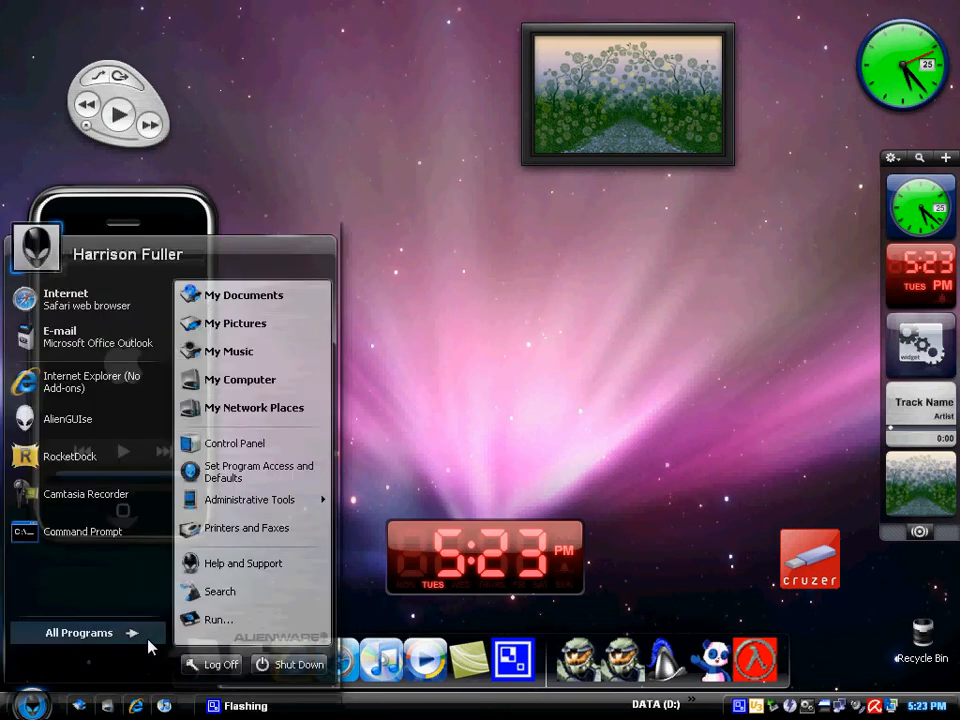
click(216, 620)
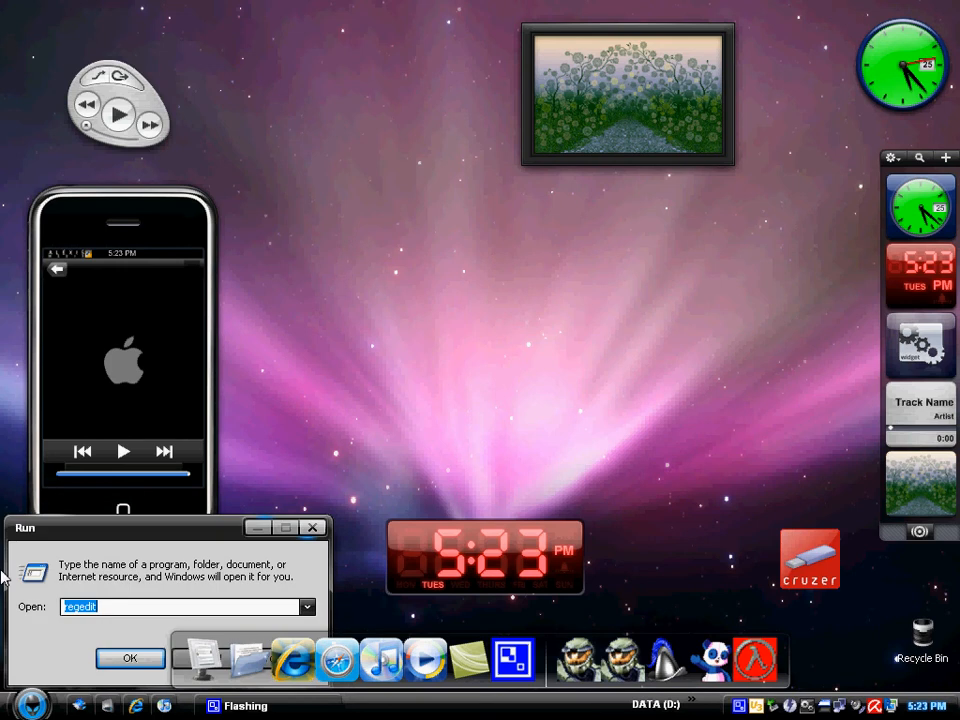
text(gpedi)
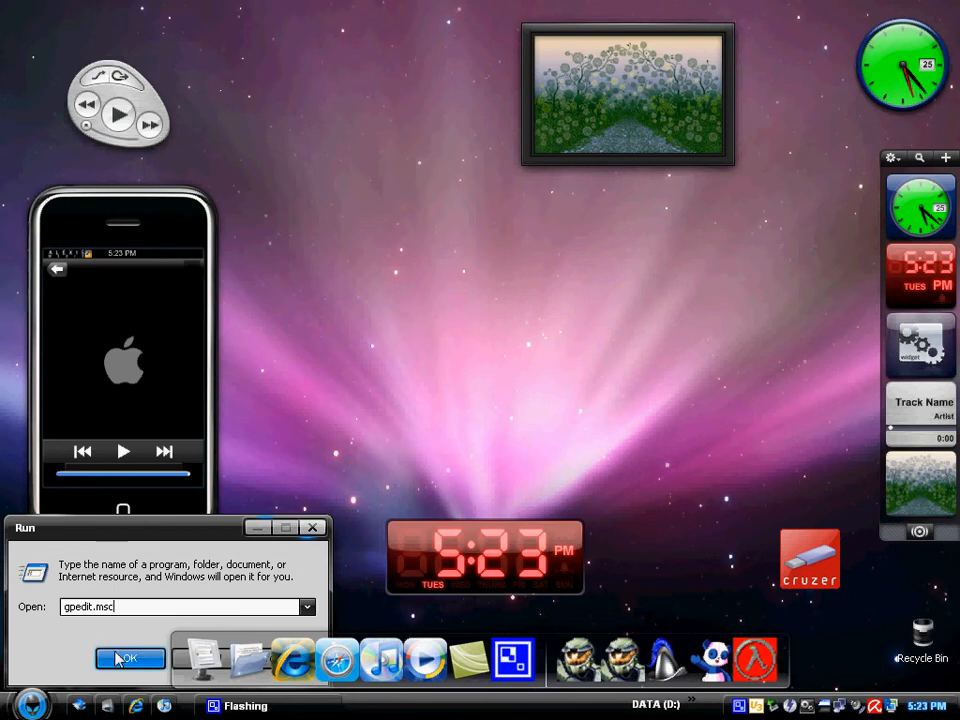
click(130, 658)
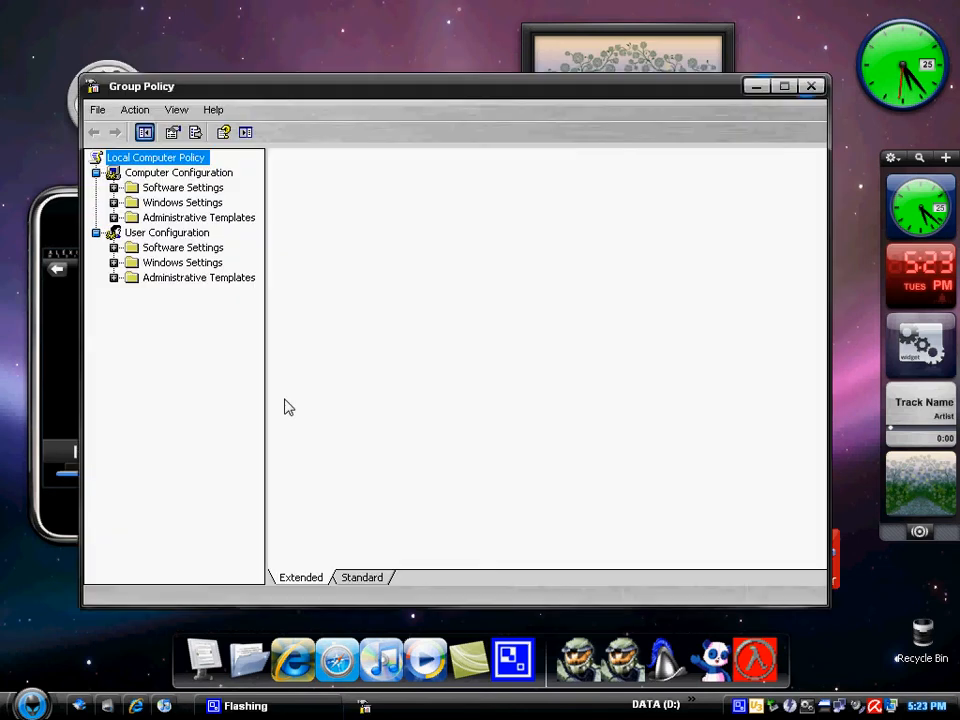
Expand User Configuration > Windows Settings and select Scripts (Logon/Logoff).
click(156, 156)
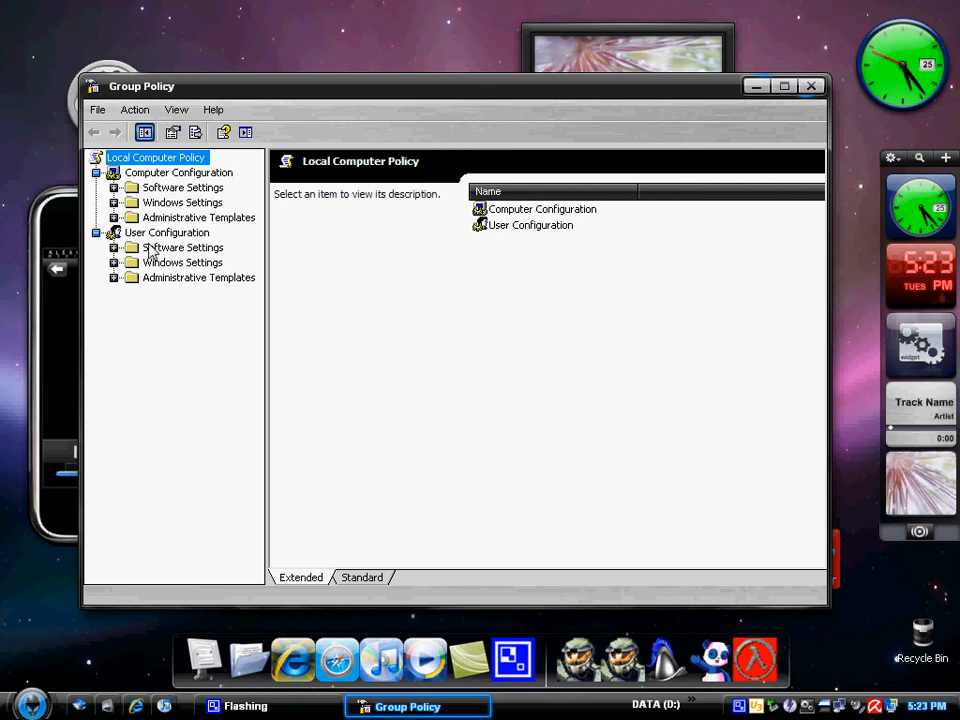
click(182, 248)
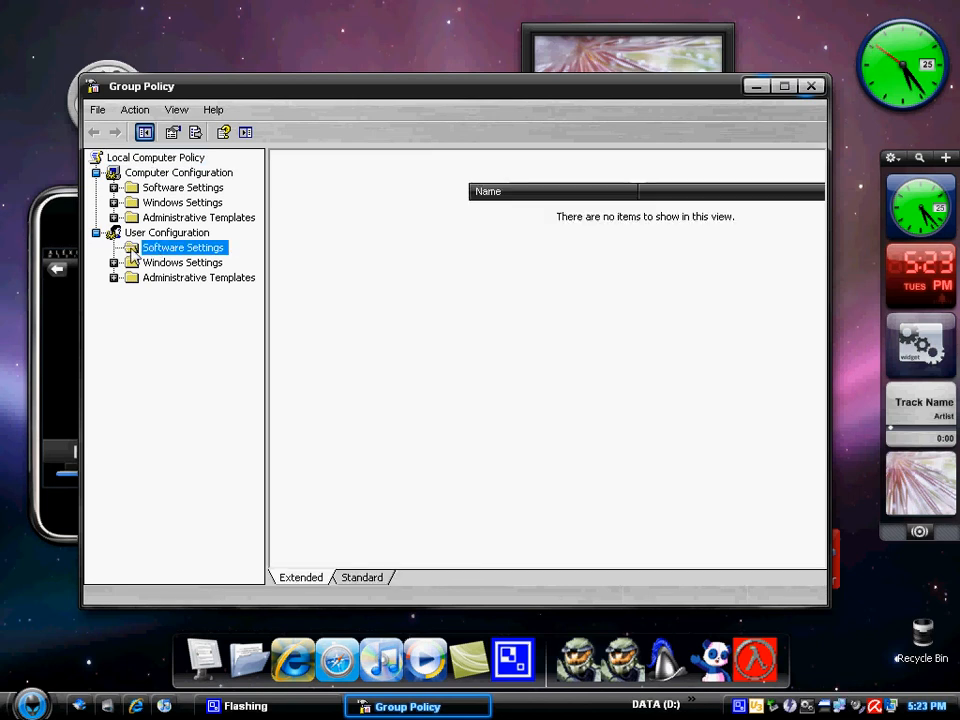
click(182, 248)
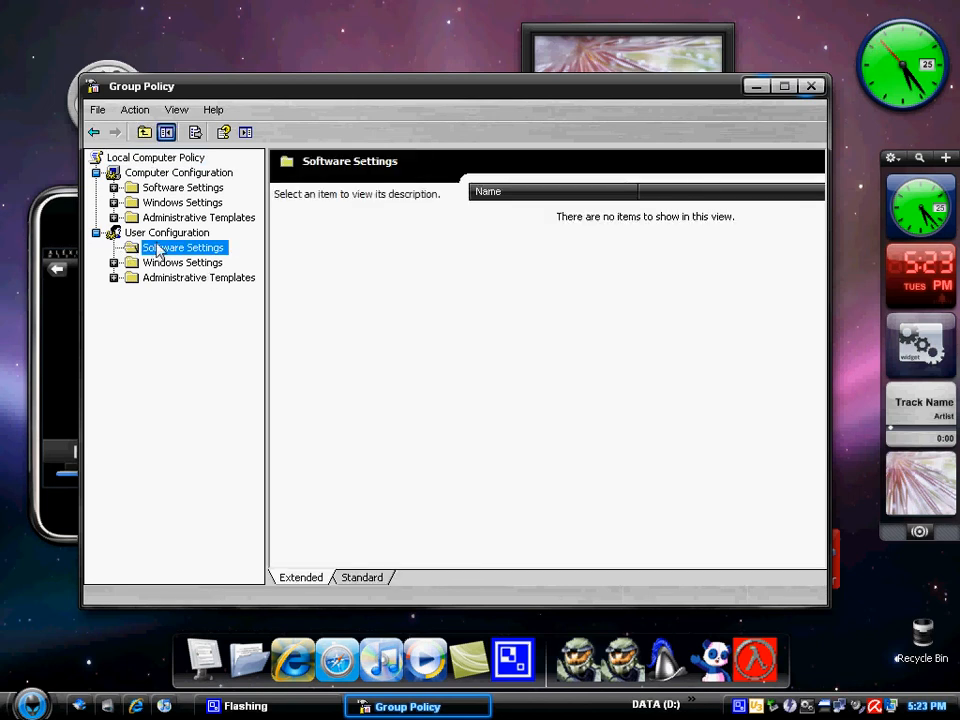
click(182, 262)
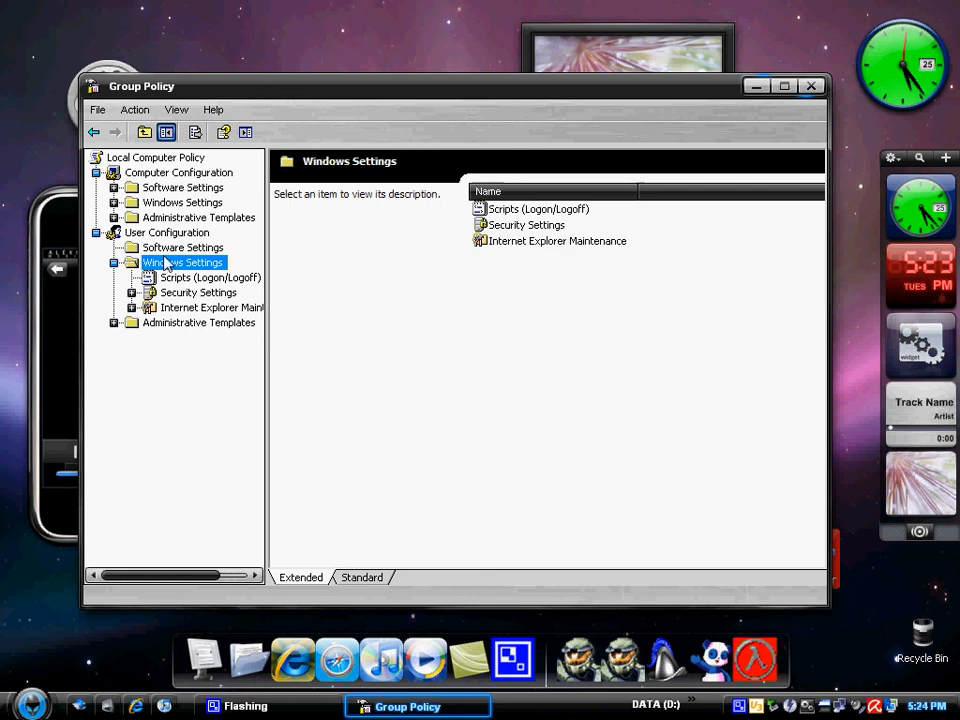
click(182, 248)
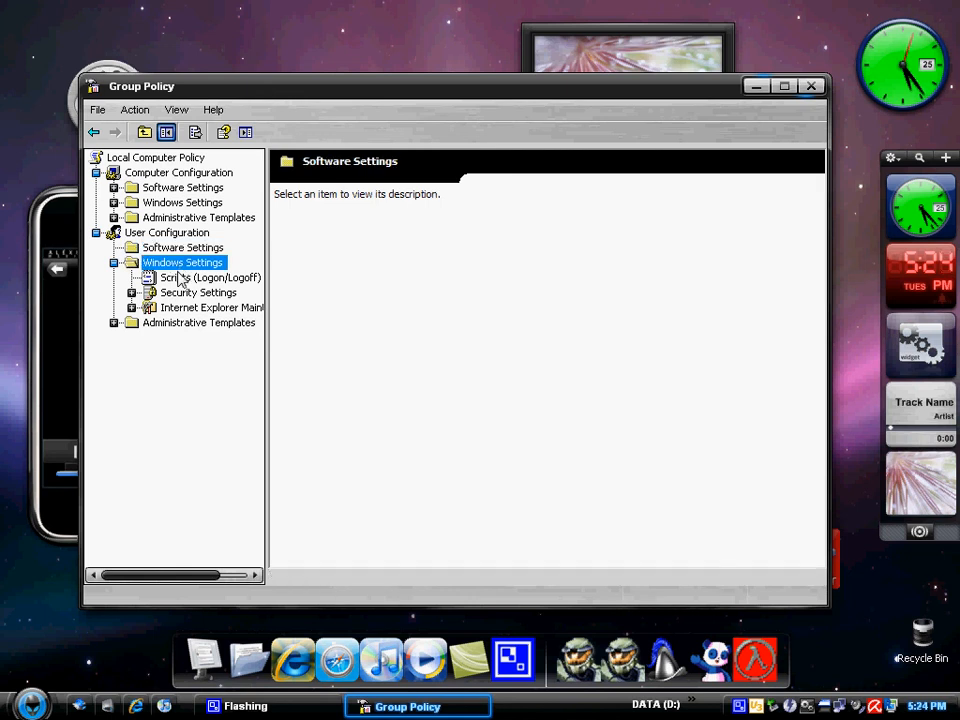
click(210, 276)
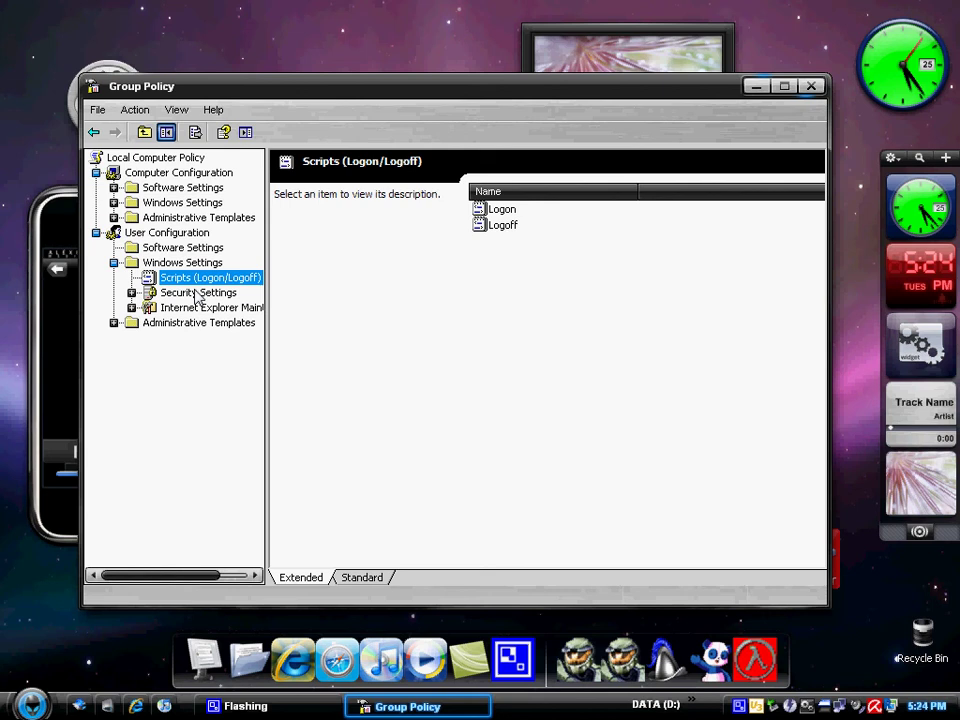
mouse_move(408, 230)
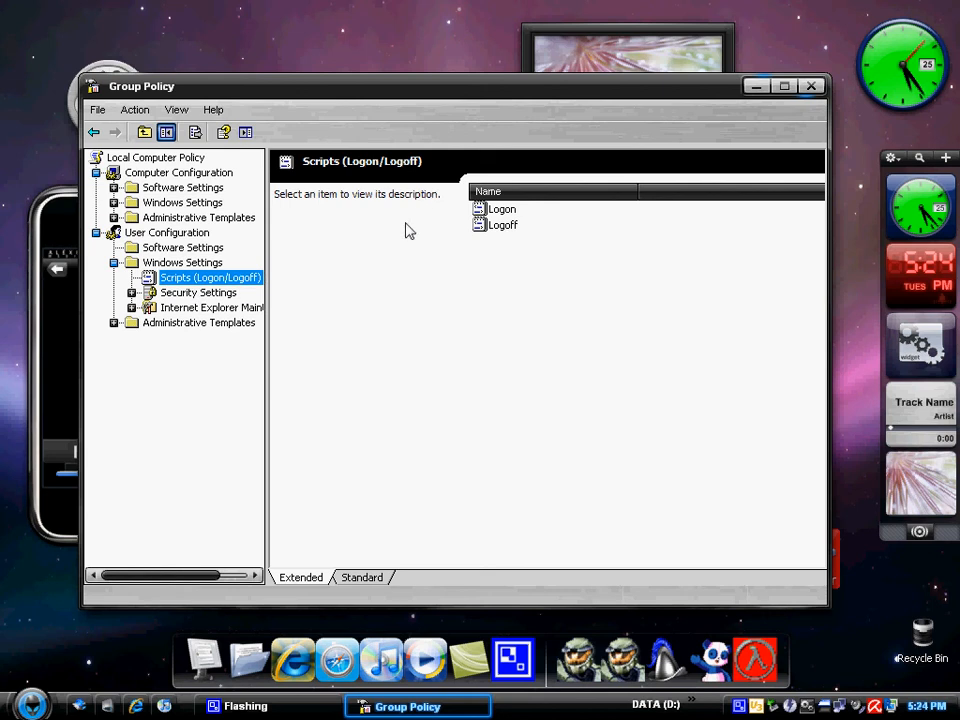
Bring up the Logon script properties dialog.
double_click(500, 210)
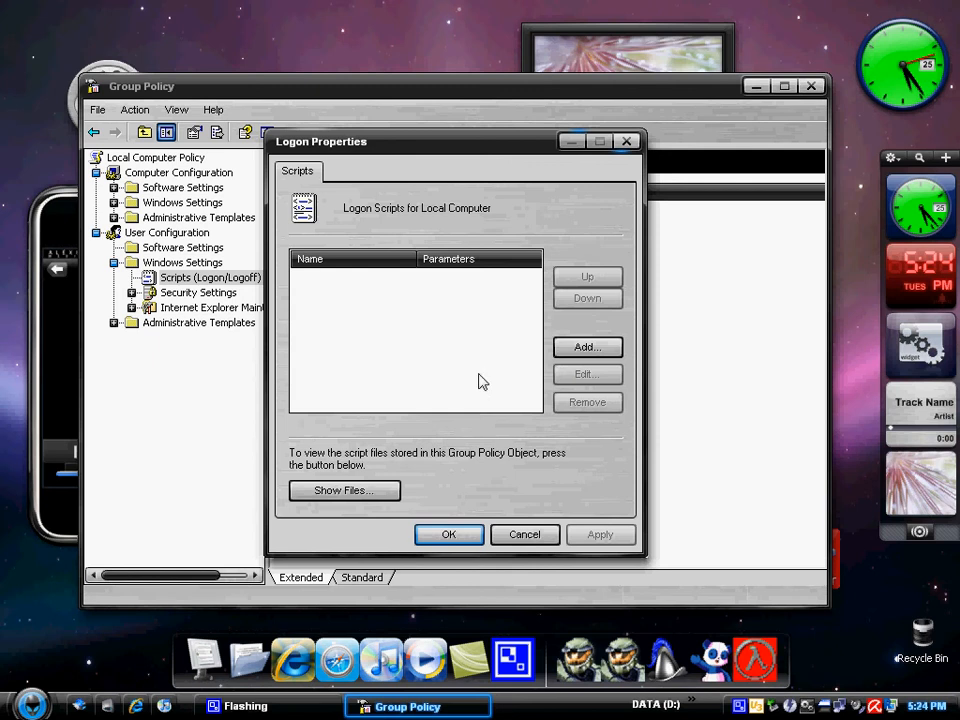
mouse_move(438, 404)
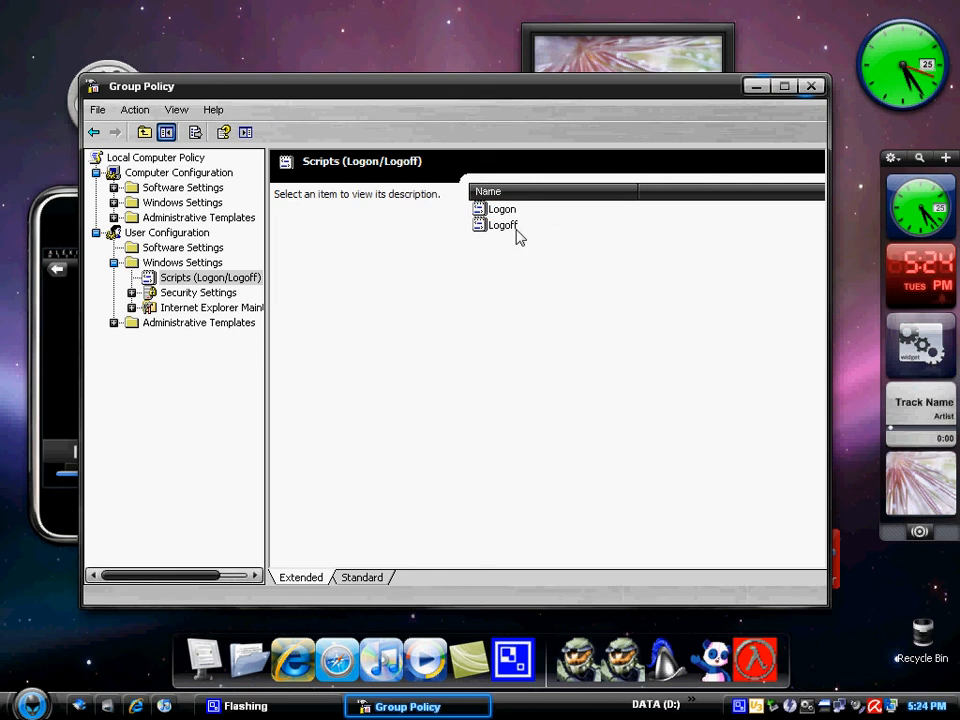
Select user Security Settings to list its Public Key Policies.
click(196, 292)
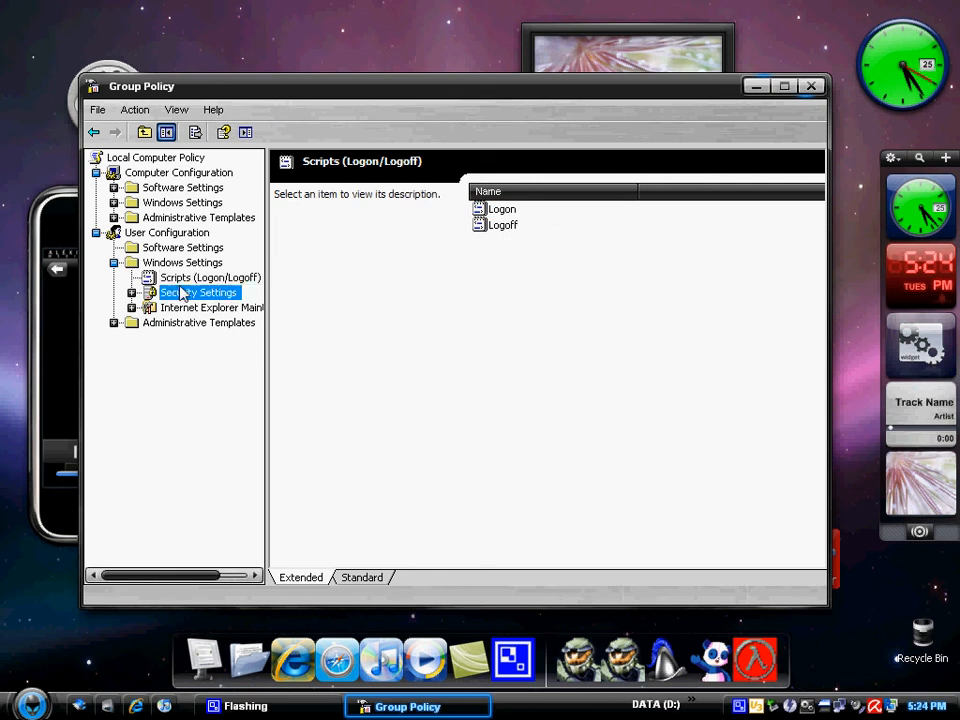
click(198, 292)
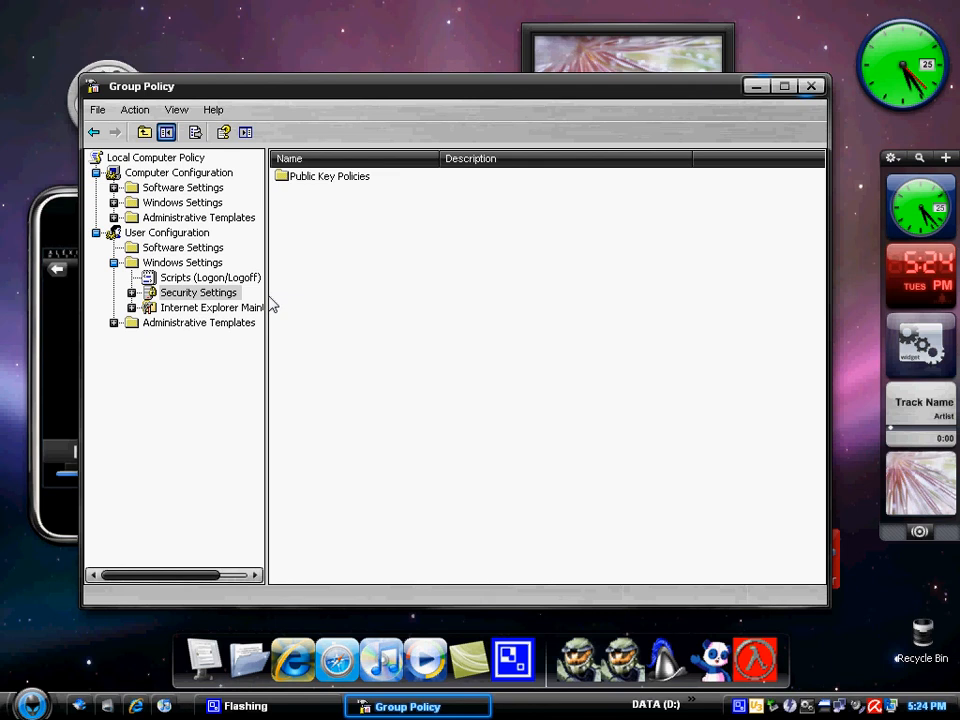
mouse_move(256, 338)
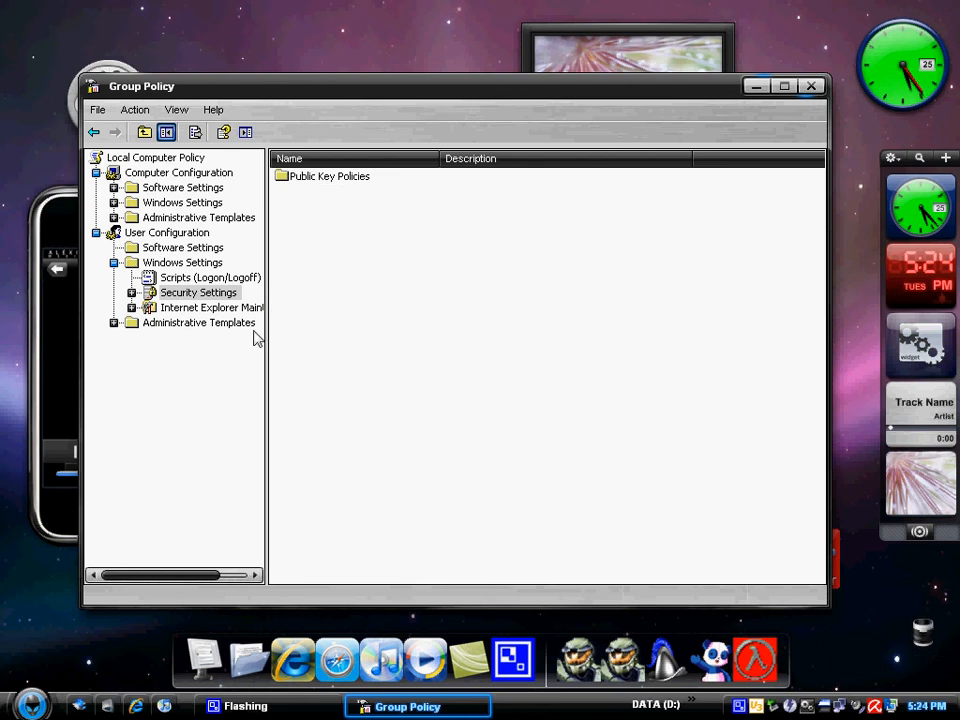
Under Internet Explorer Maintenance, review Browser Title text 'Microsoft Internet Explorer 8' and confirm.
click(212, 308)
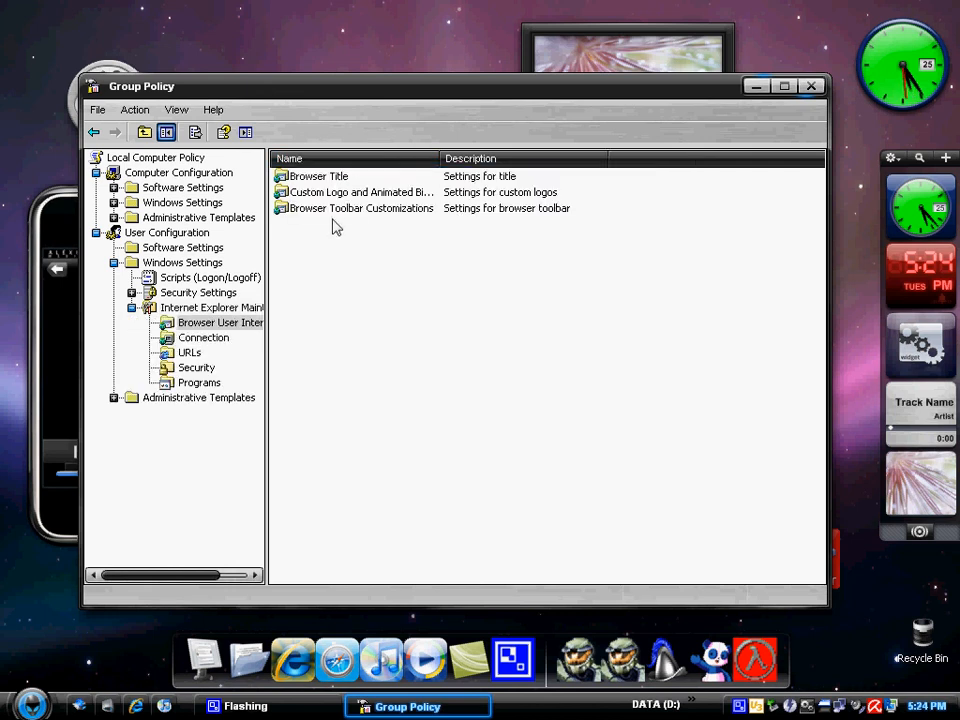
mouse_move(328, 180)
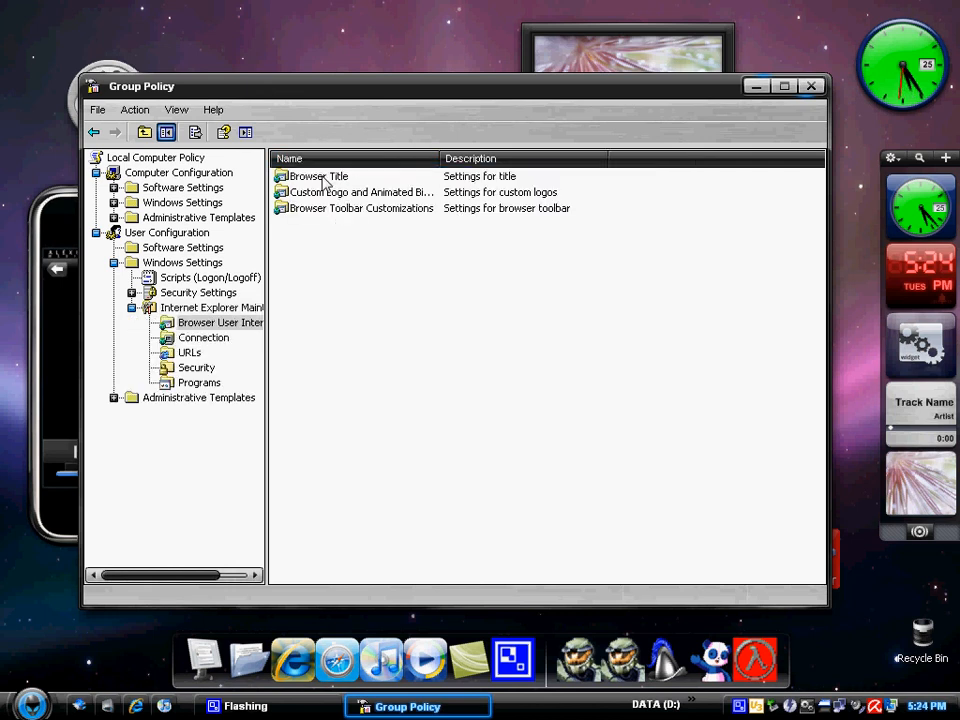
double_click(318, 176)
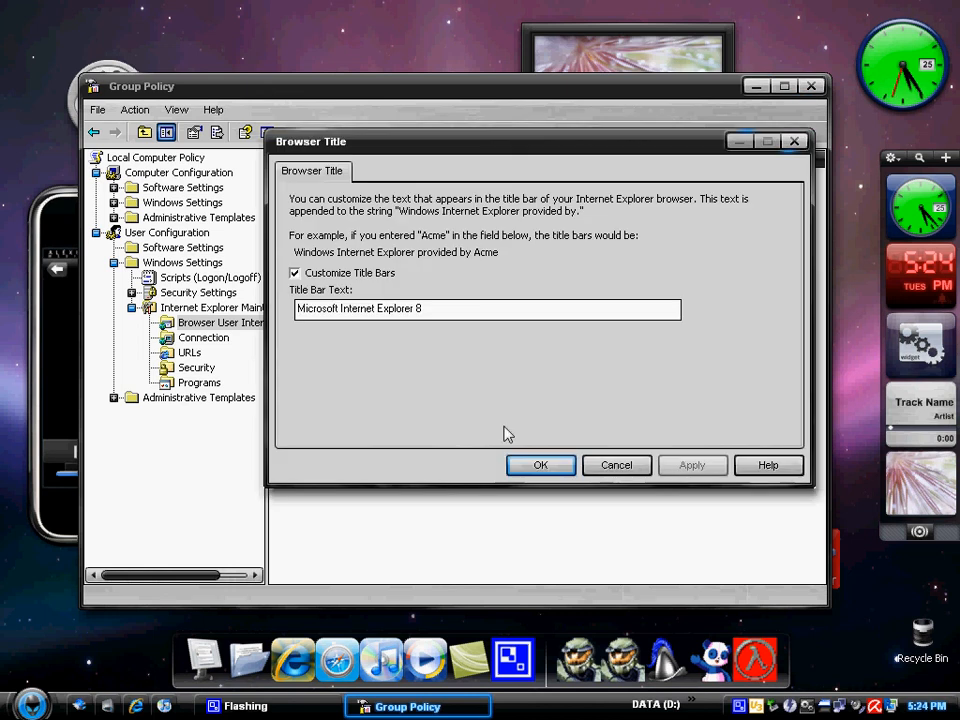
mouse_move(476, 328)
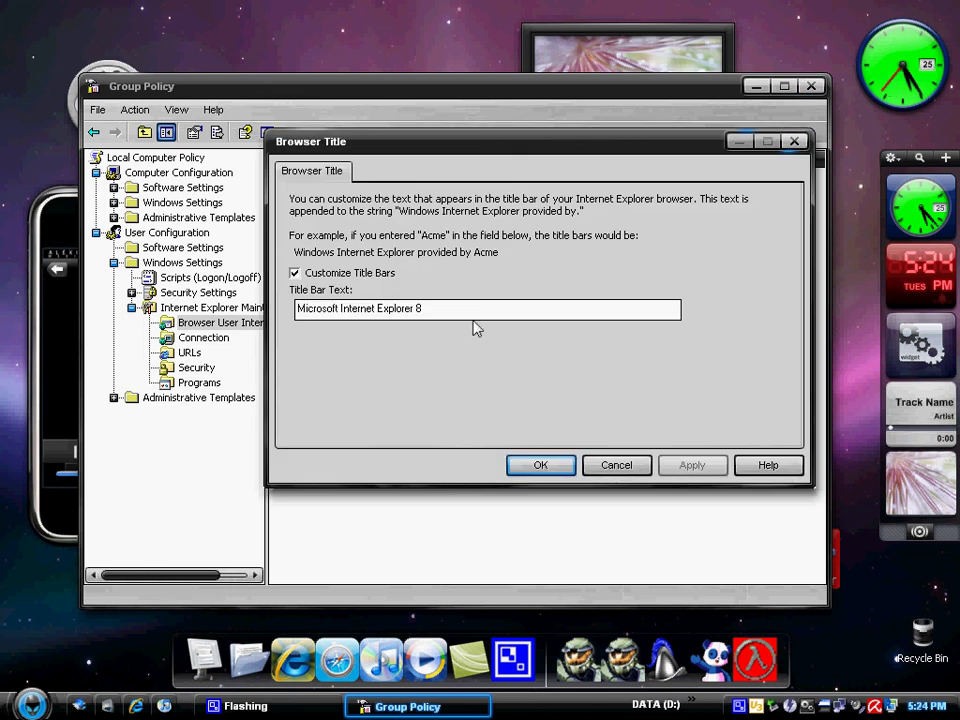
mouse_move(472, 316)
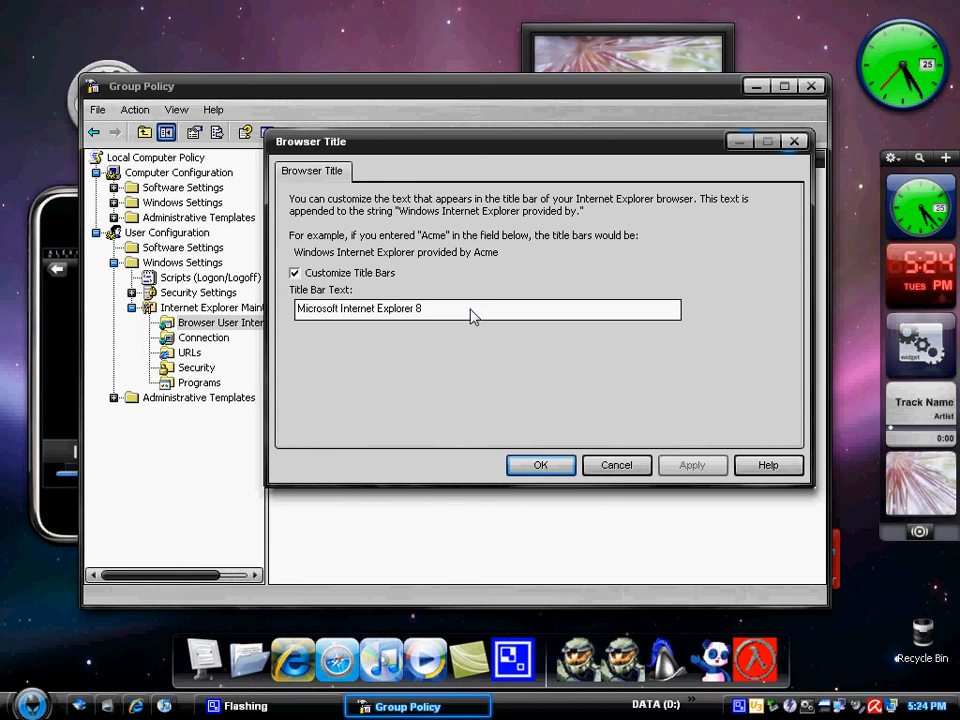
click(540, 464)
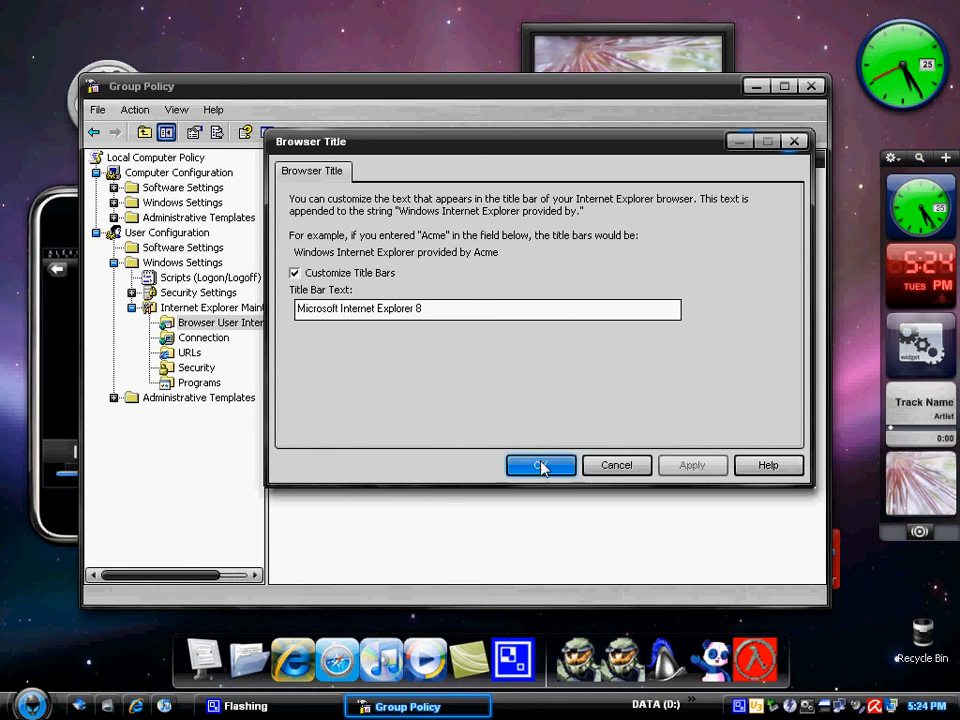
click(540, 464)
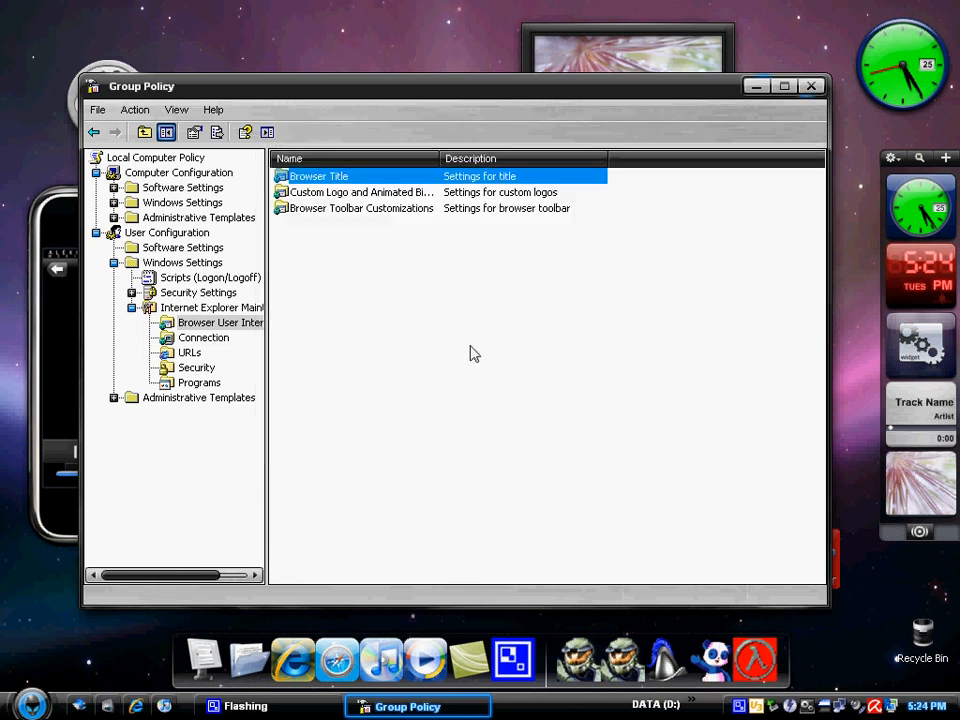
click(470, 352)
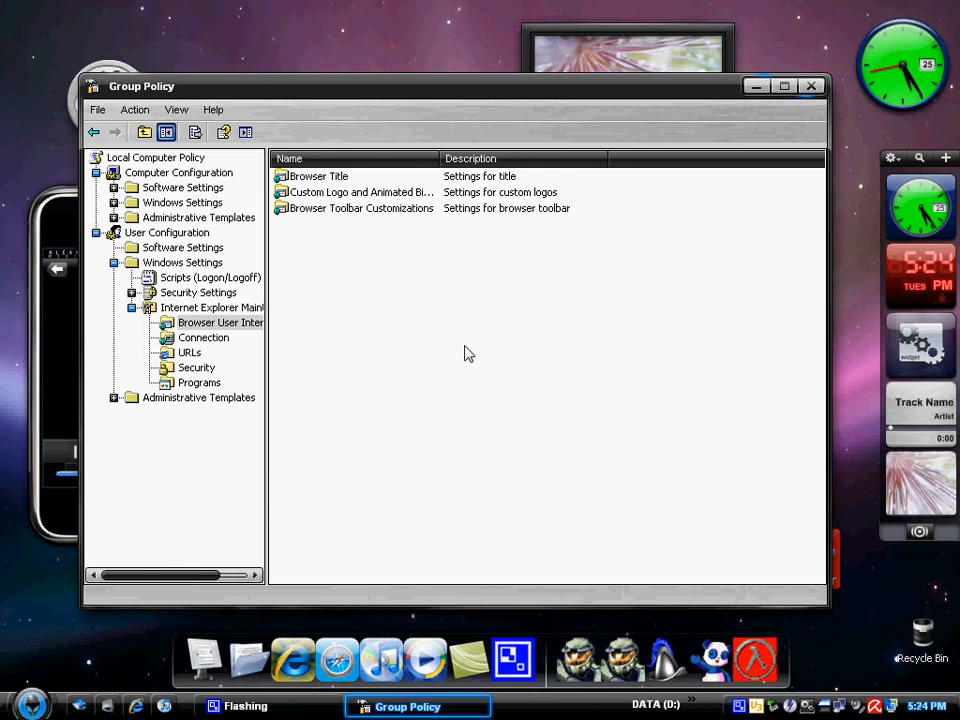
click(356, 192)
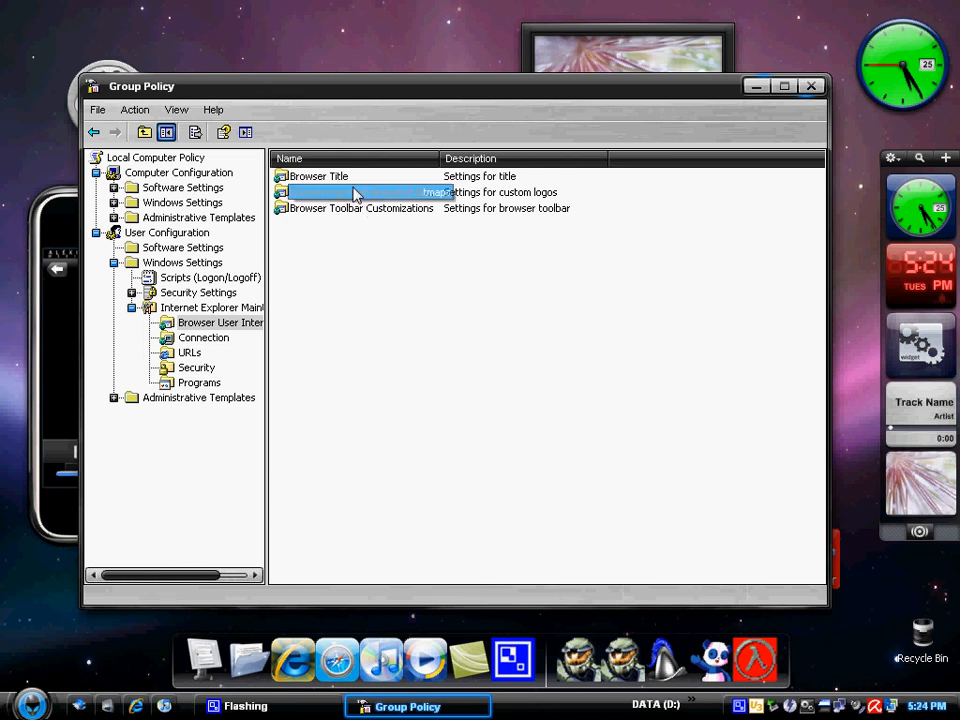
click(370, 192)
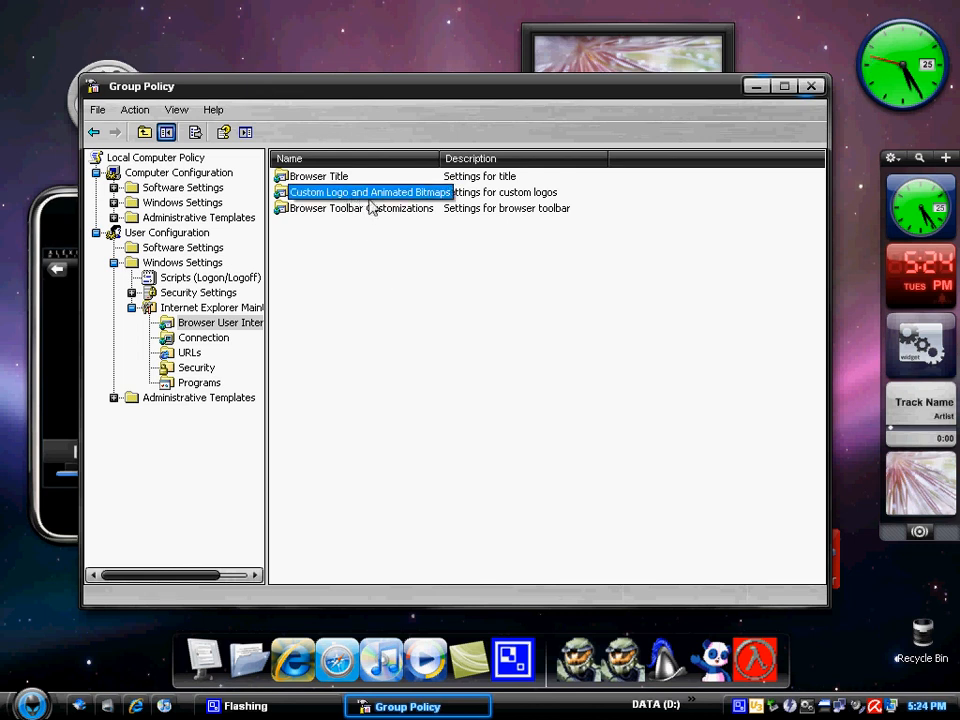
click(378, 304)
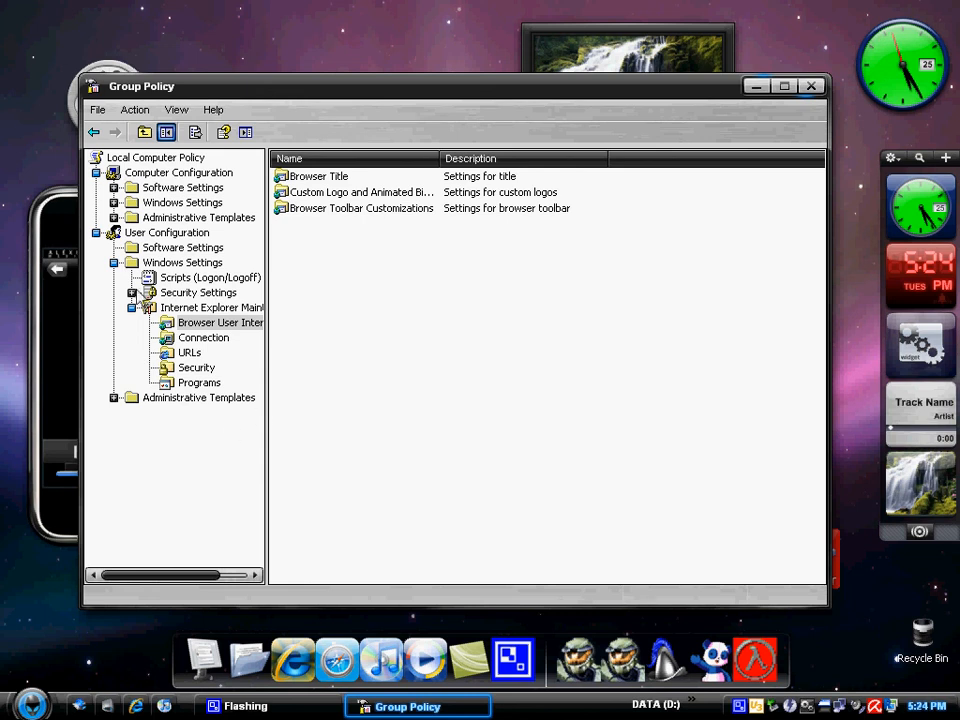
Expand user Administrative Templates and browse its Control Panel and Desktop policy folders.
click(182, 262)
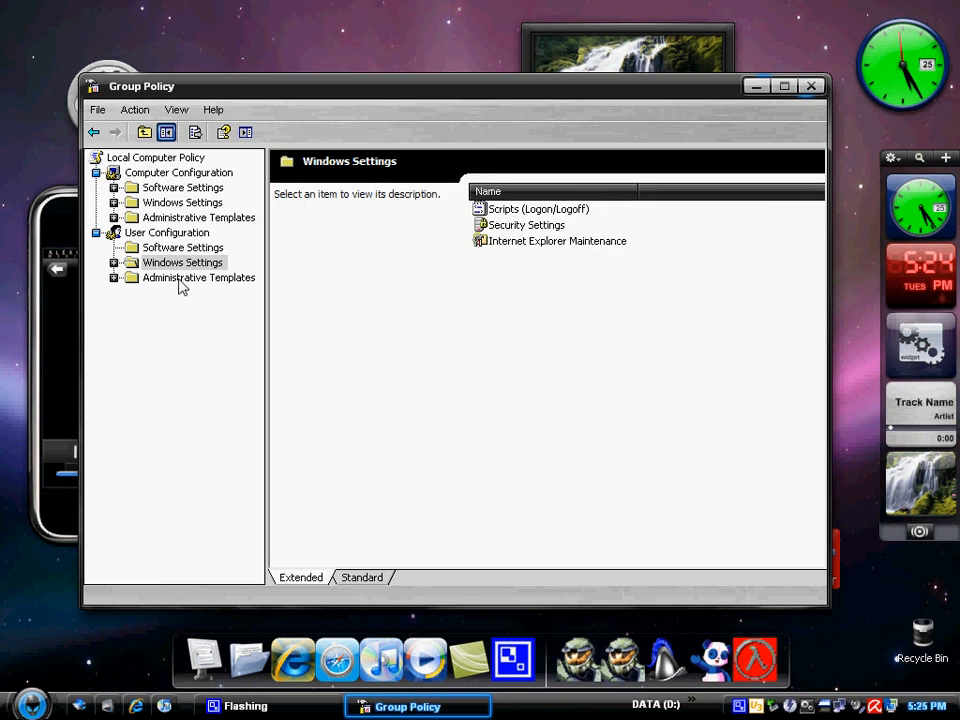
click(200, 276)
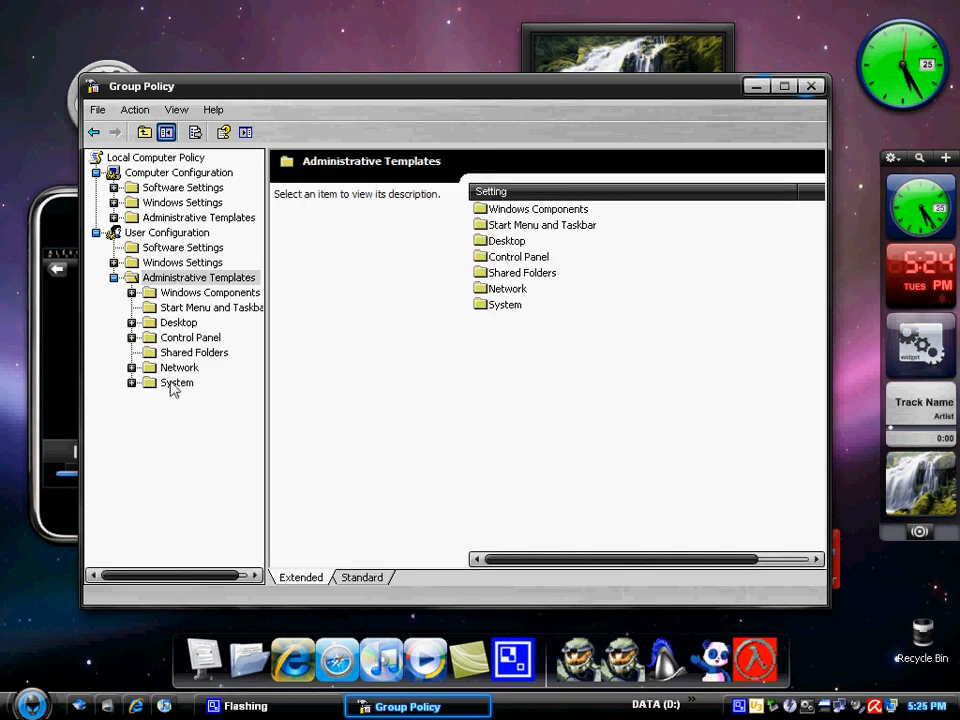
click(192, 336)
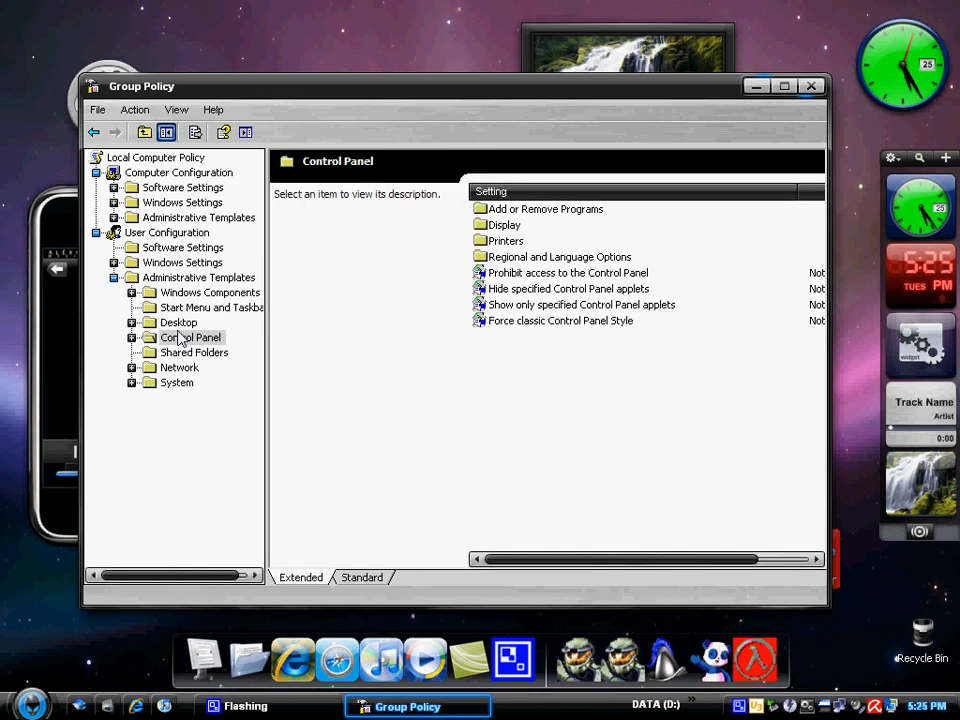
click(180, 322)
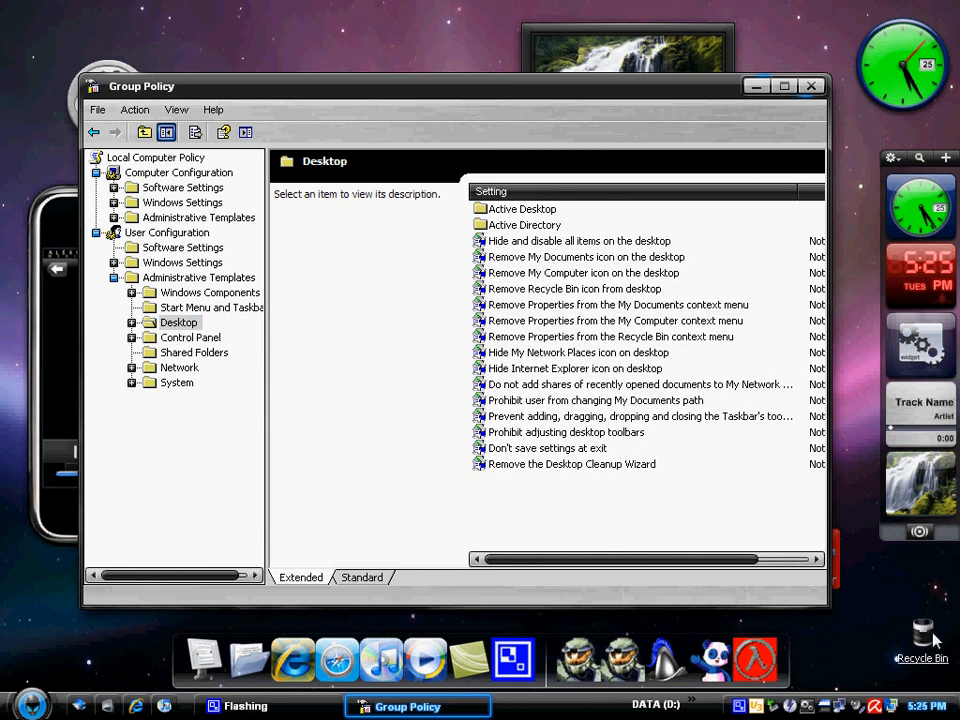
mouse_move(580, 350)
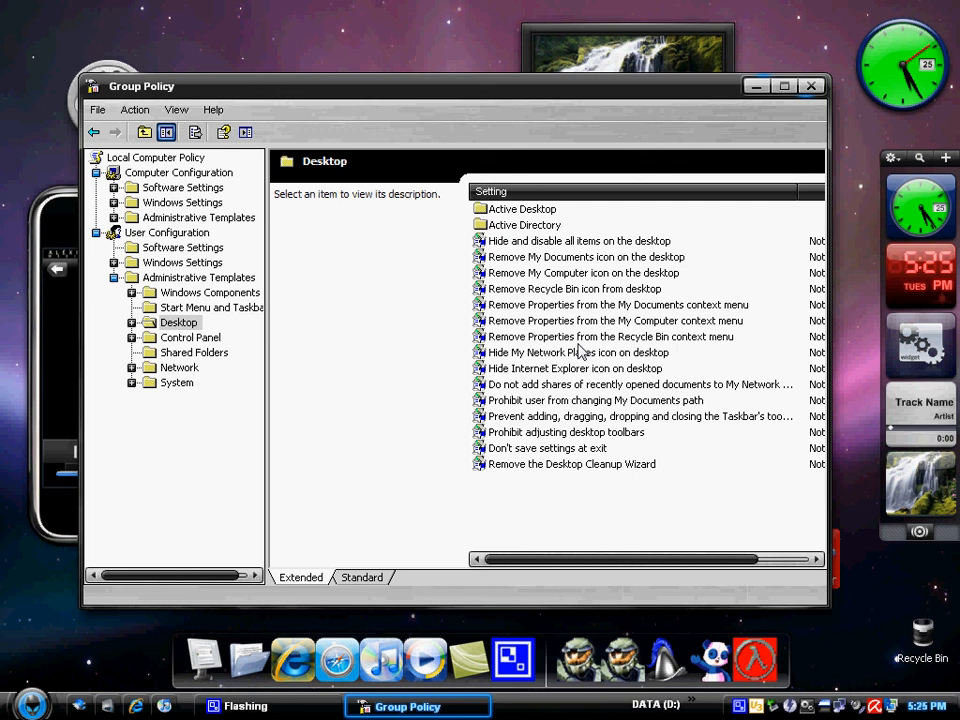
mouse_move(590, 308)
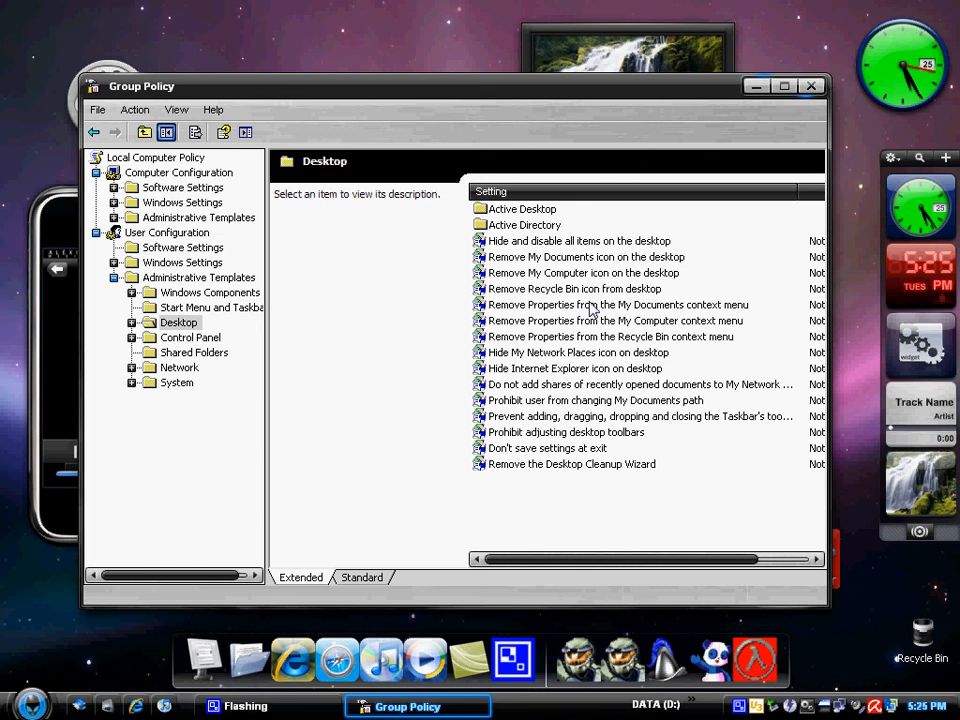
Browse the Network, Control Panel and Windows Components policy folders.
click(180, 368)
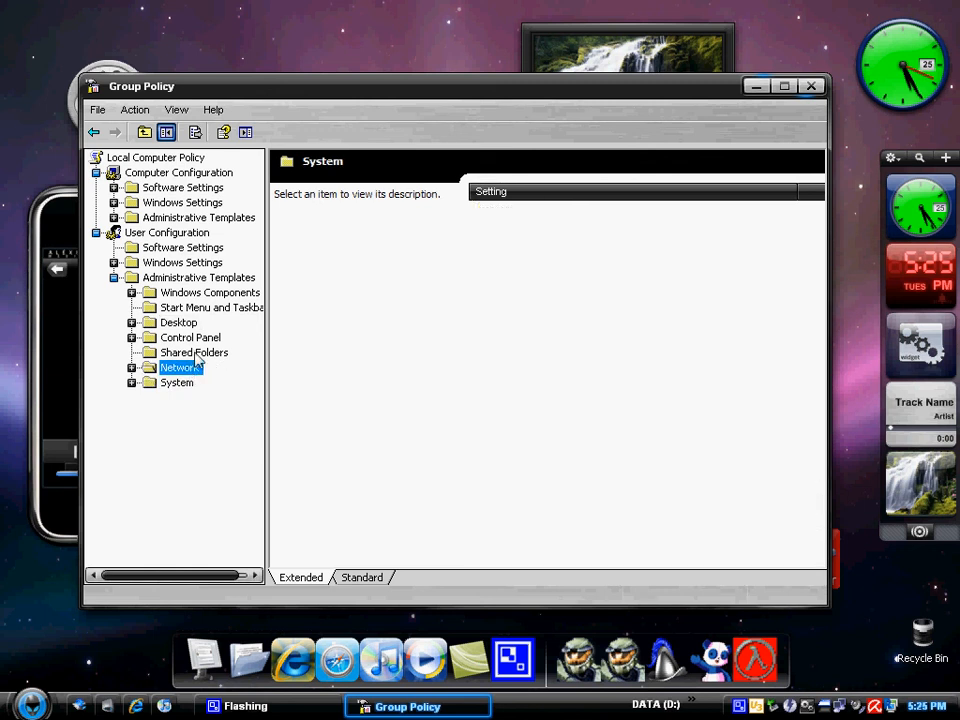
click(190, 336)
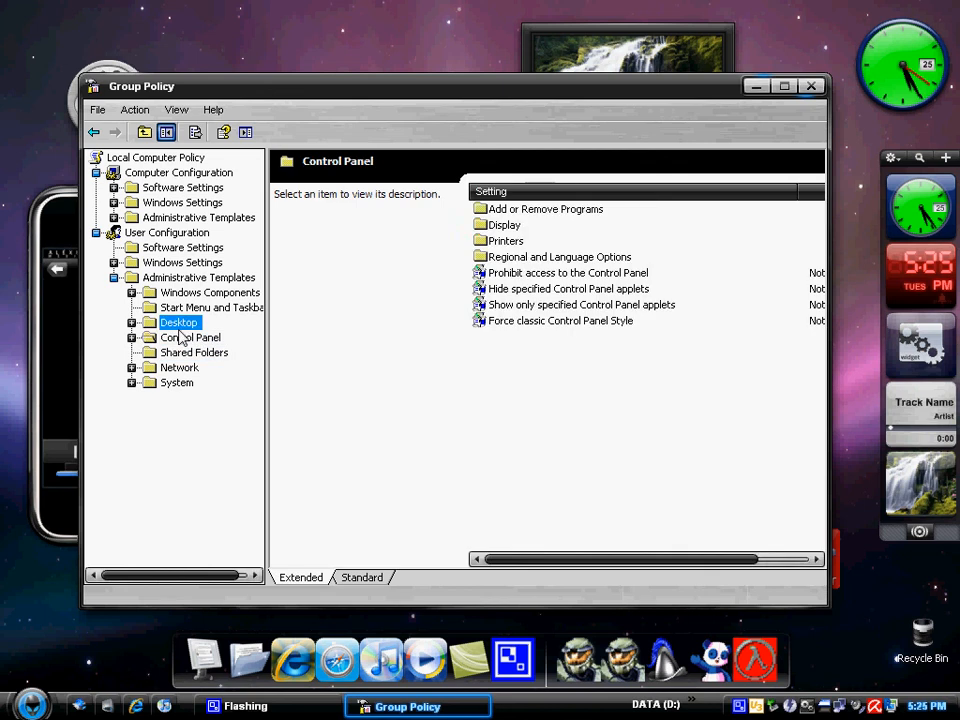
click(210, 292)
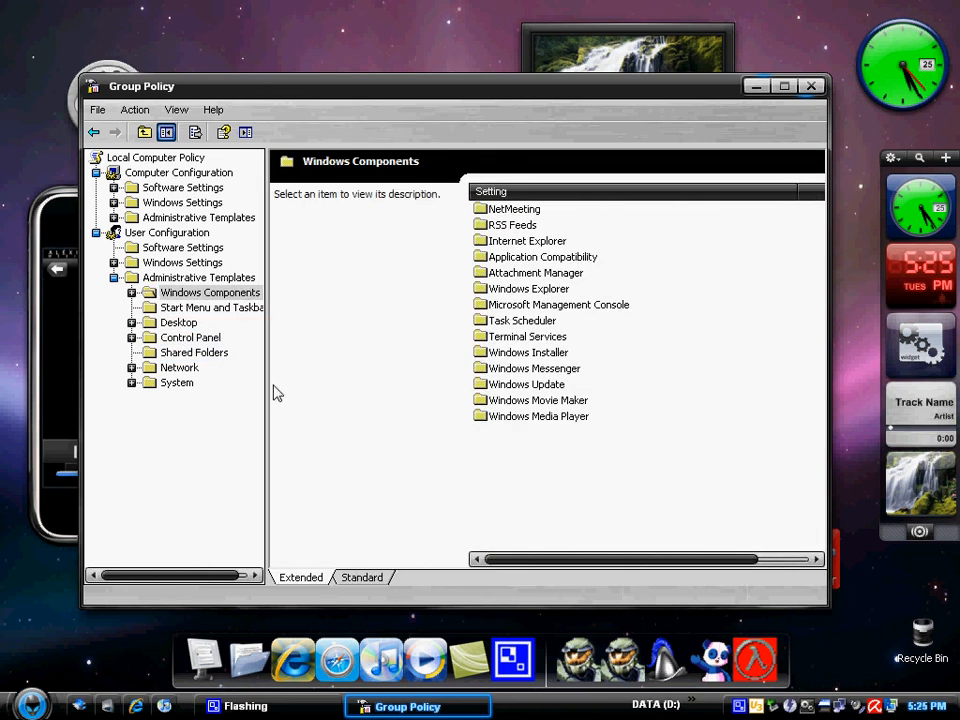